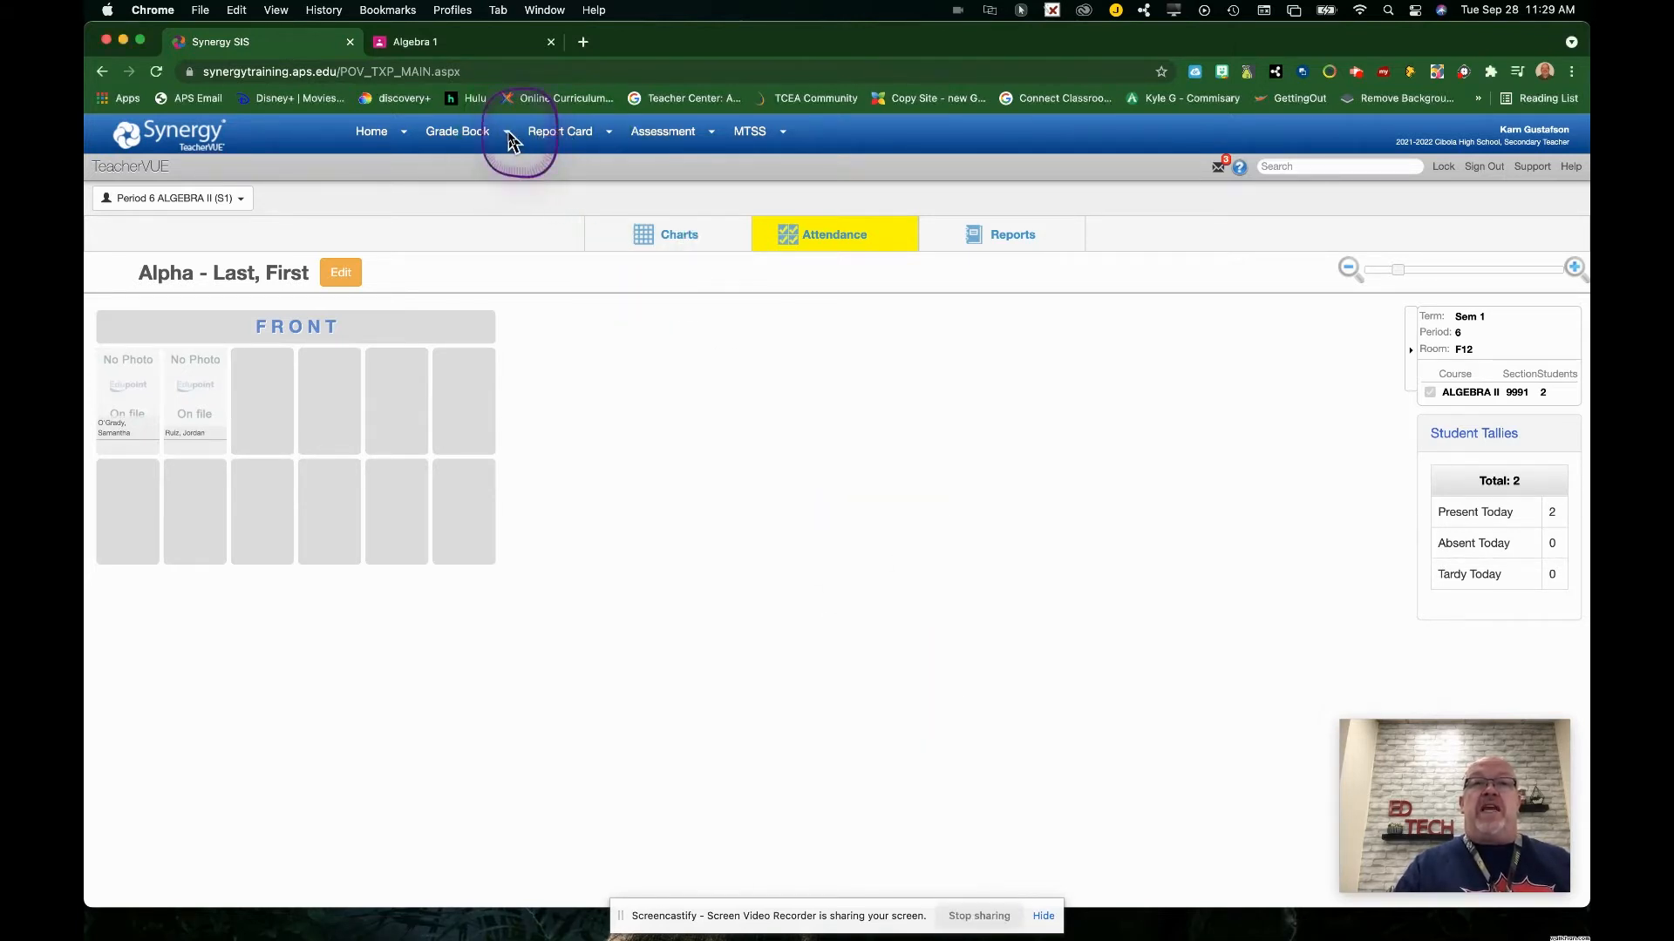
Open Grade Book Main for the Algebra II period and show its linked Google account panel
left_click(457, 131)
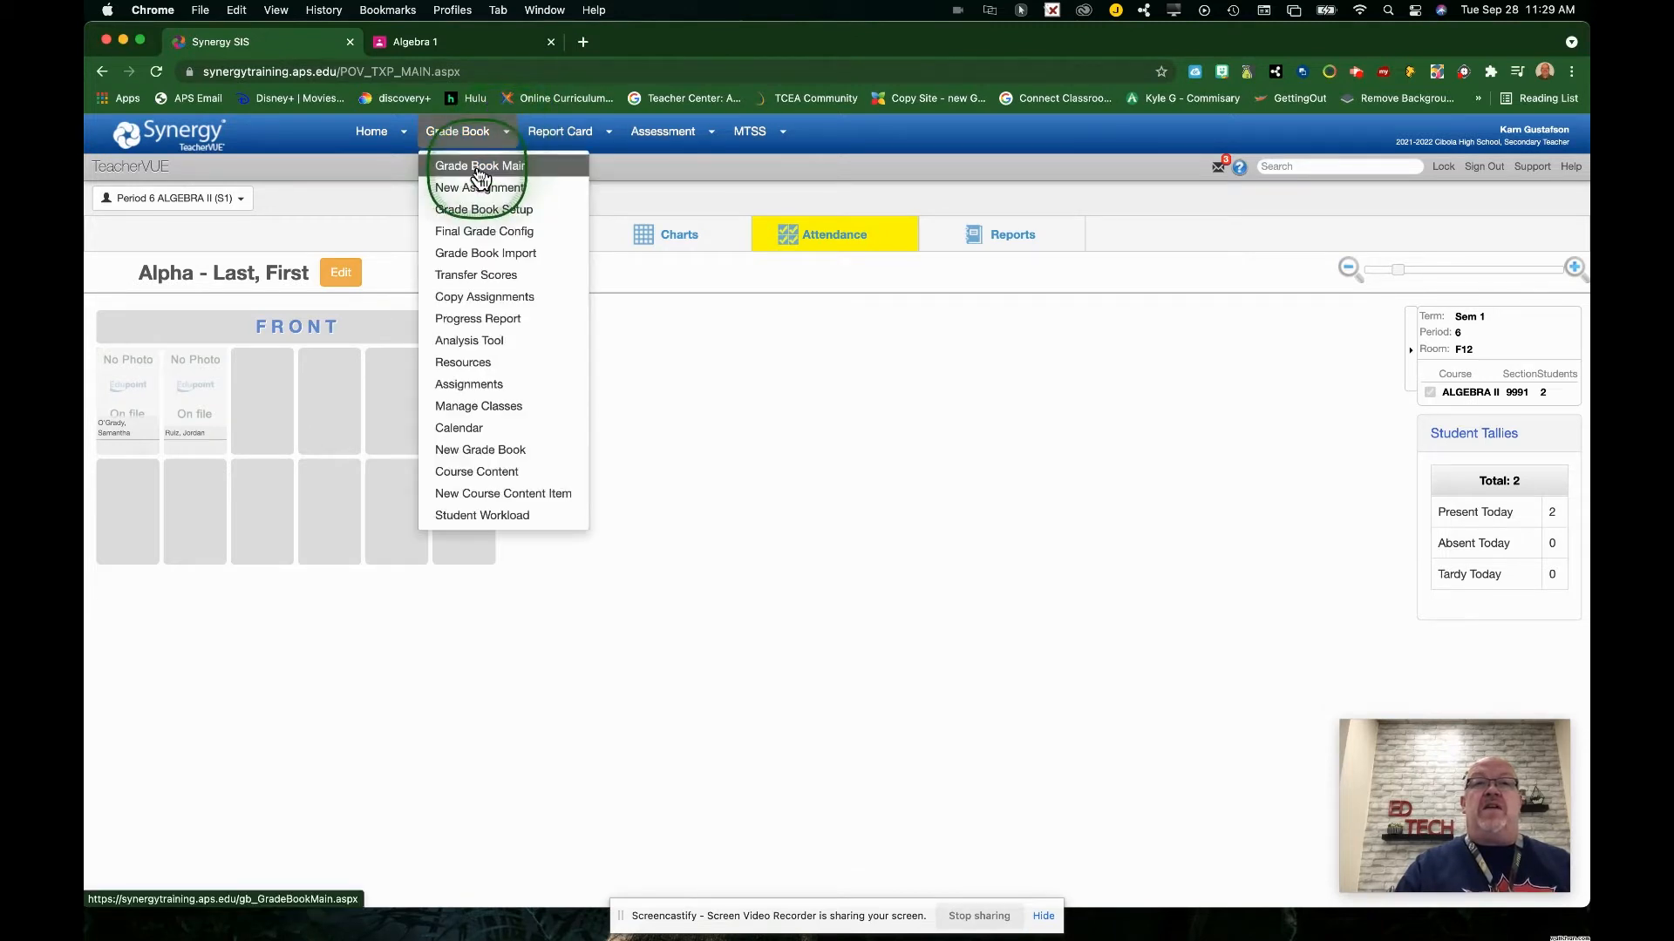
left_click(478, 166)
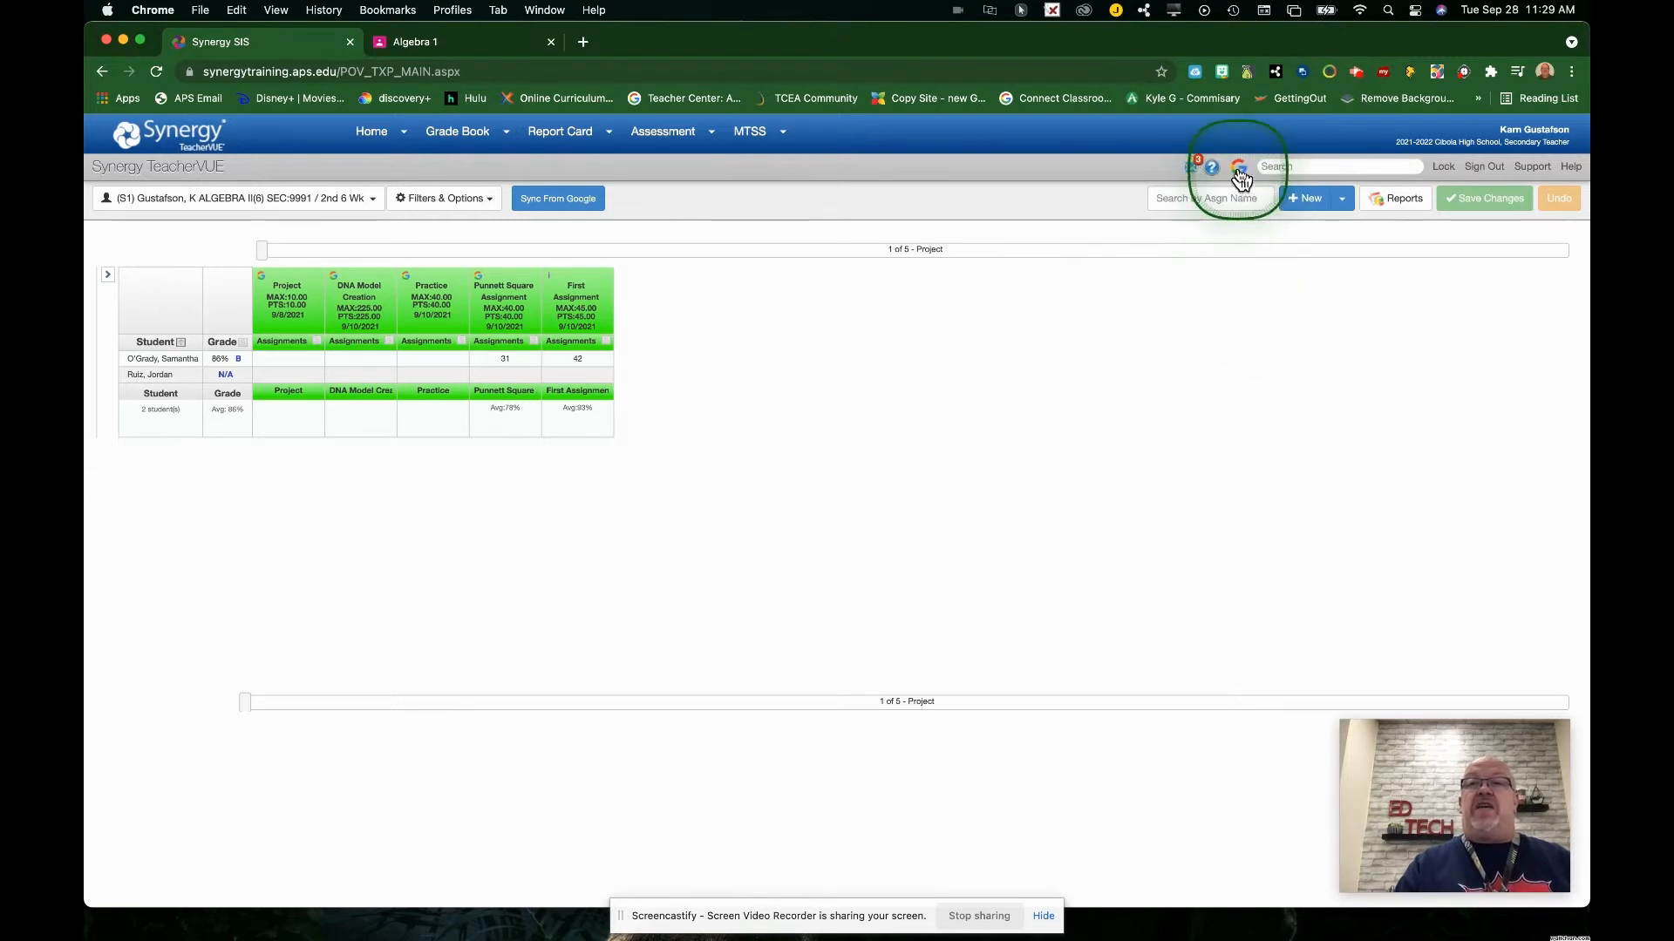
left_click(1238, 167)
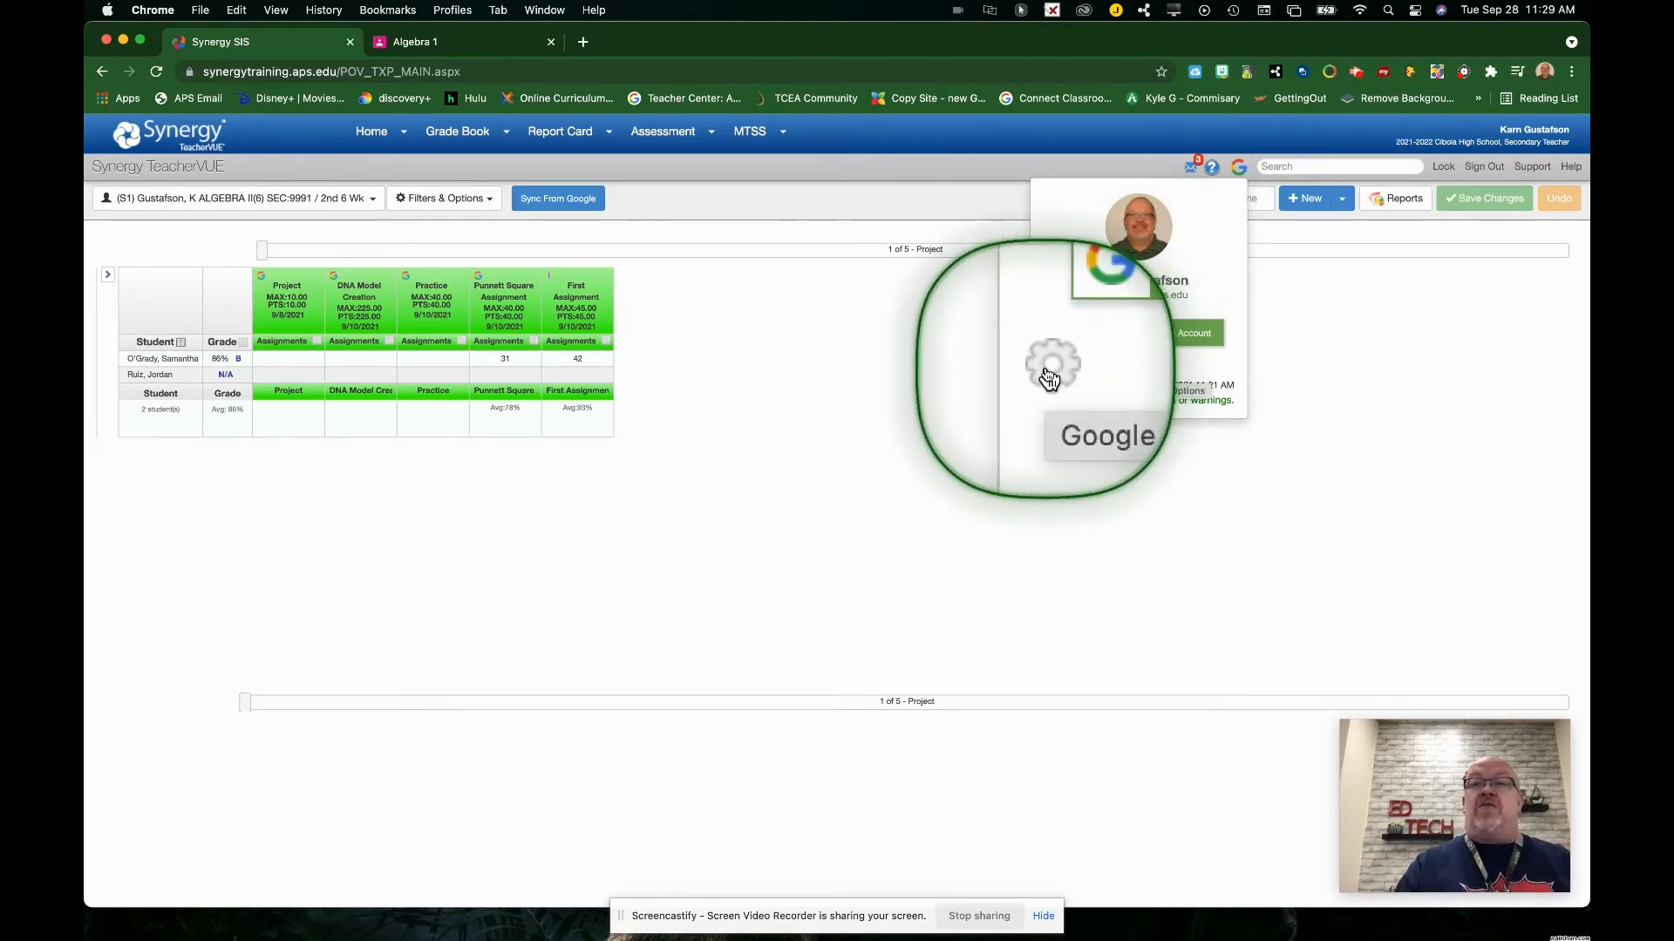
Open Google Classroom General Options and toggle Session Auto Sync off, then back on
left_click(1053, 364)
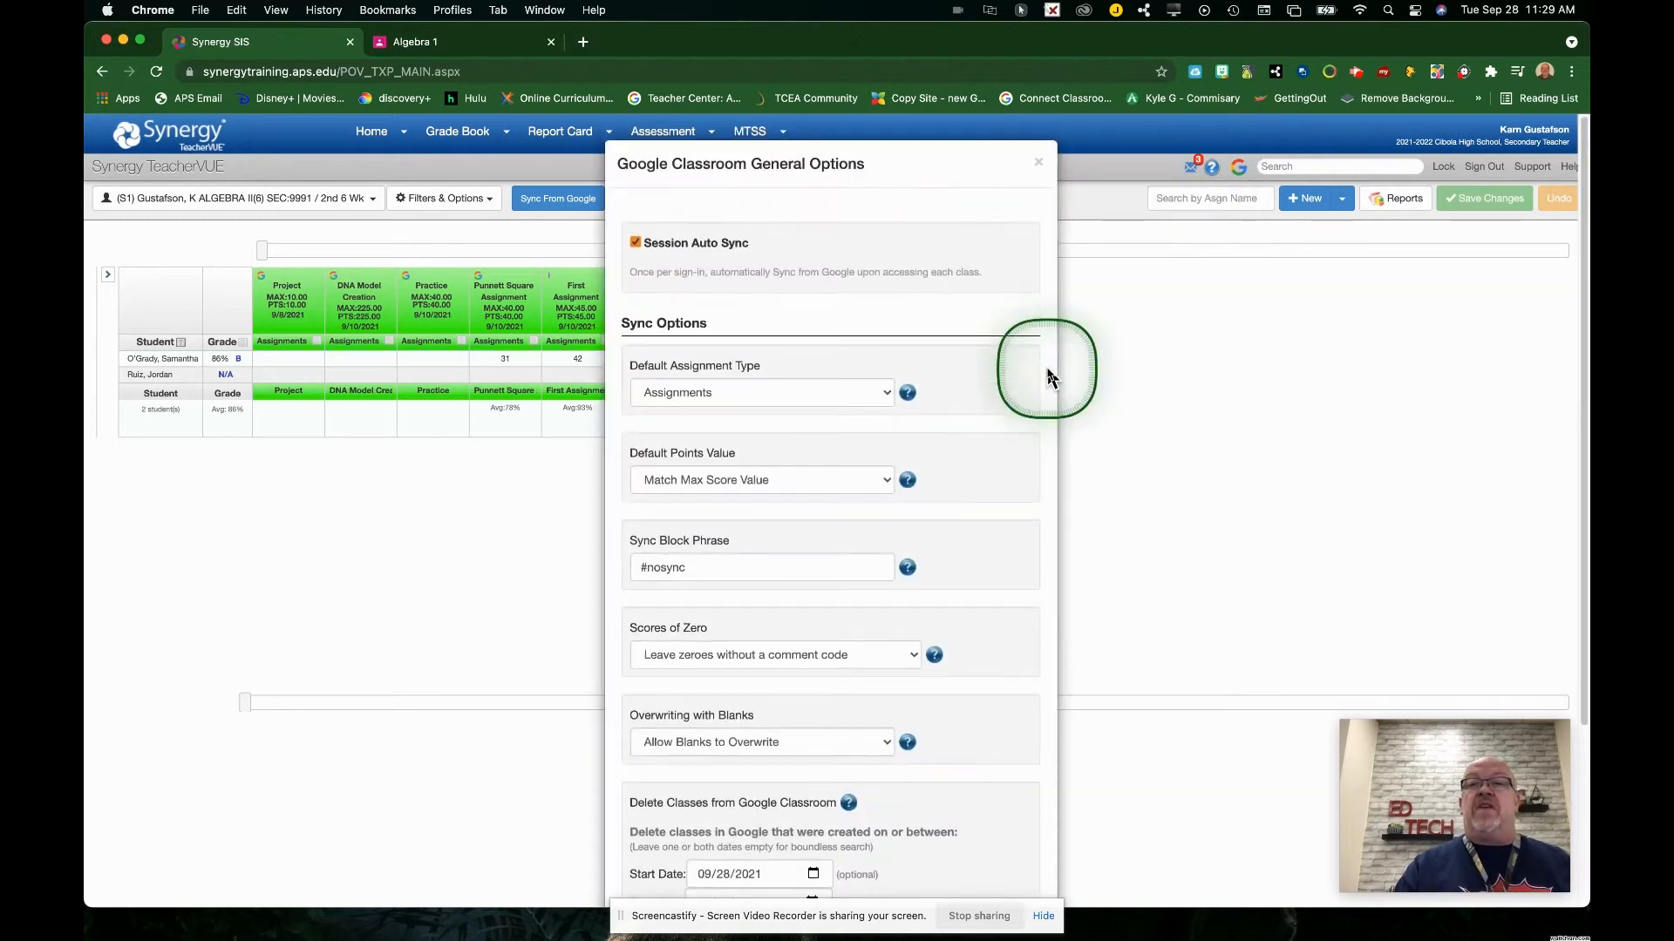
mouse_move(821, 292)
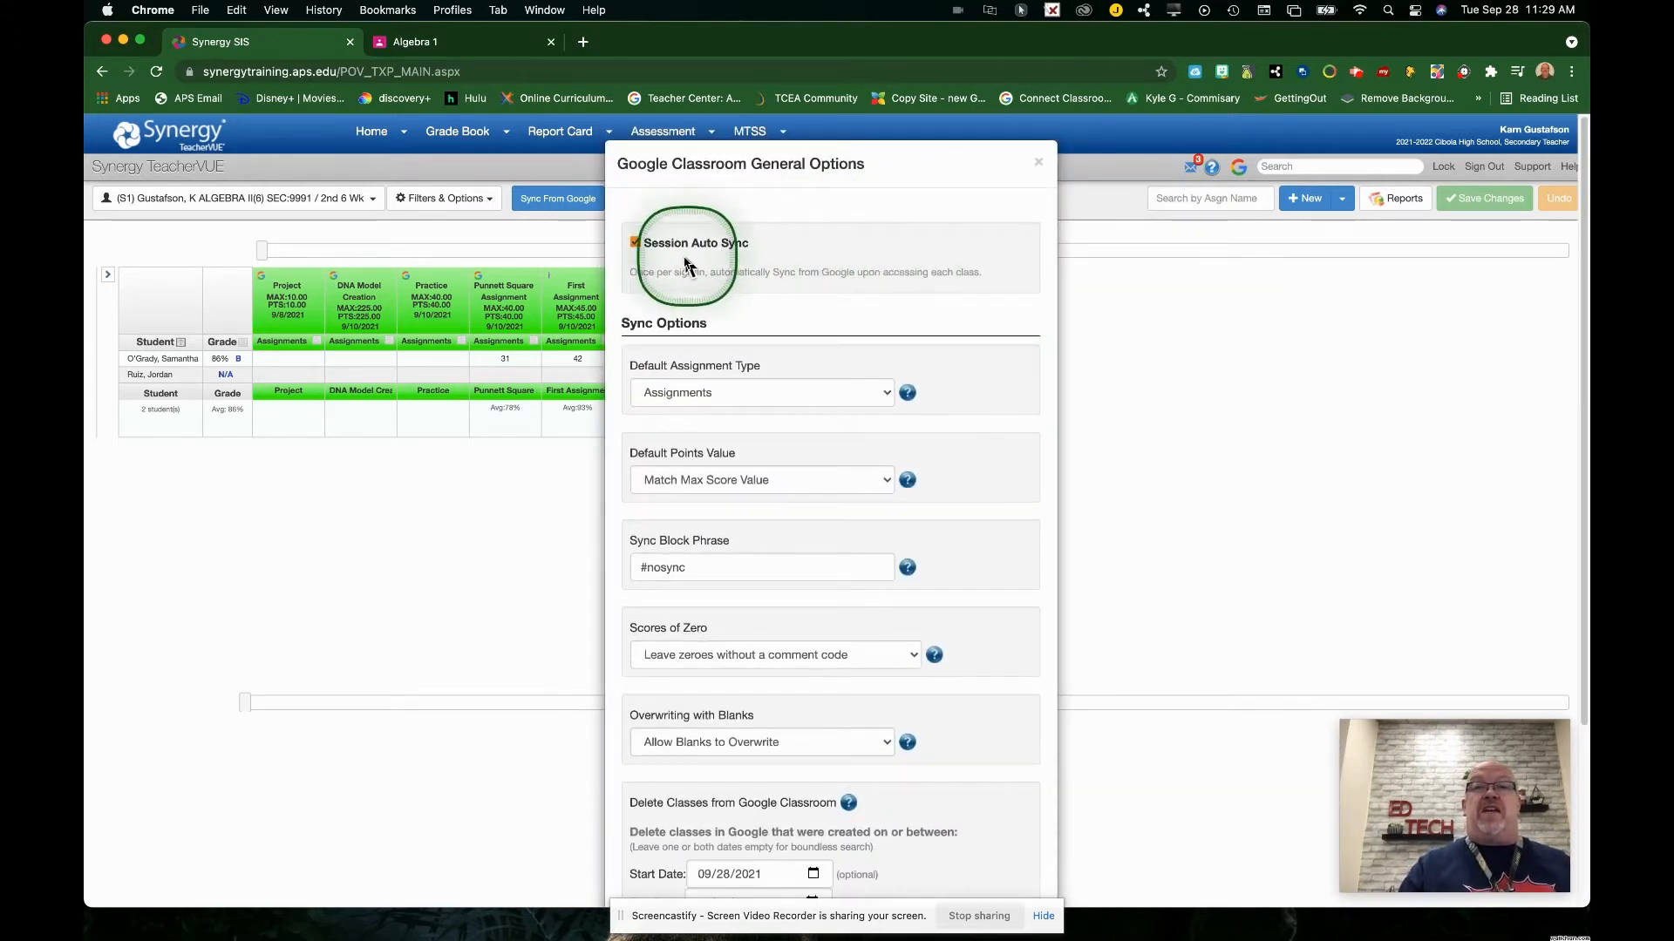
left_click(635, 242)
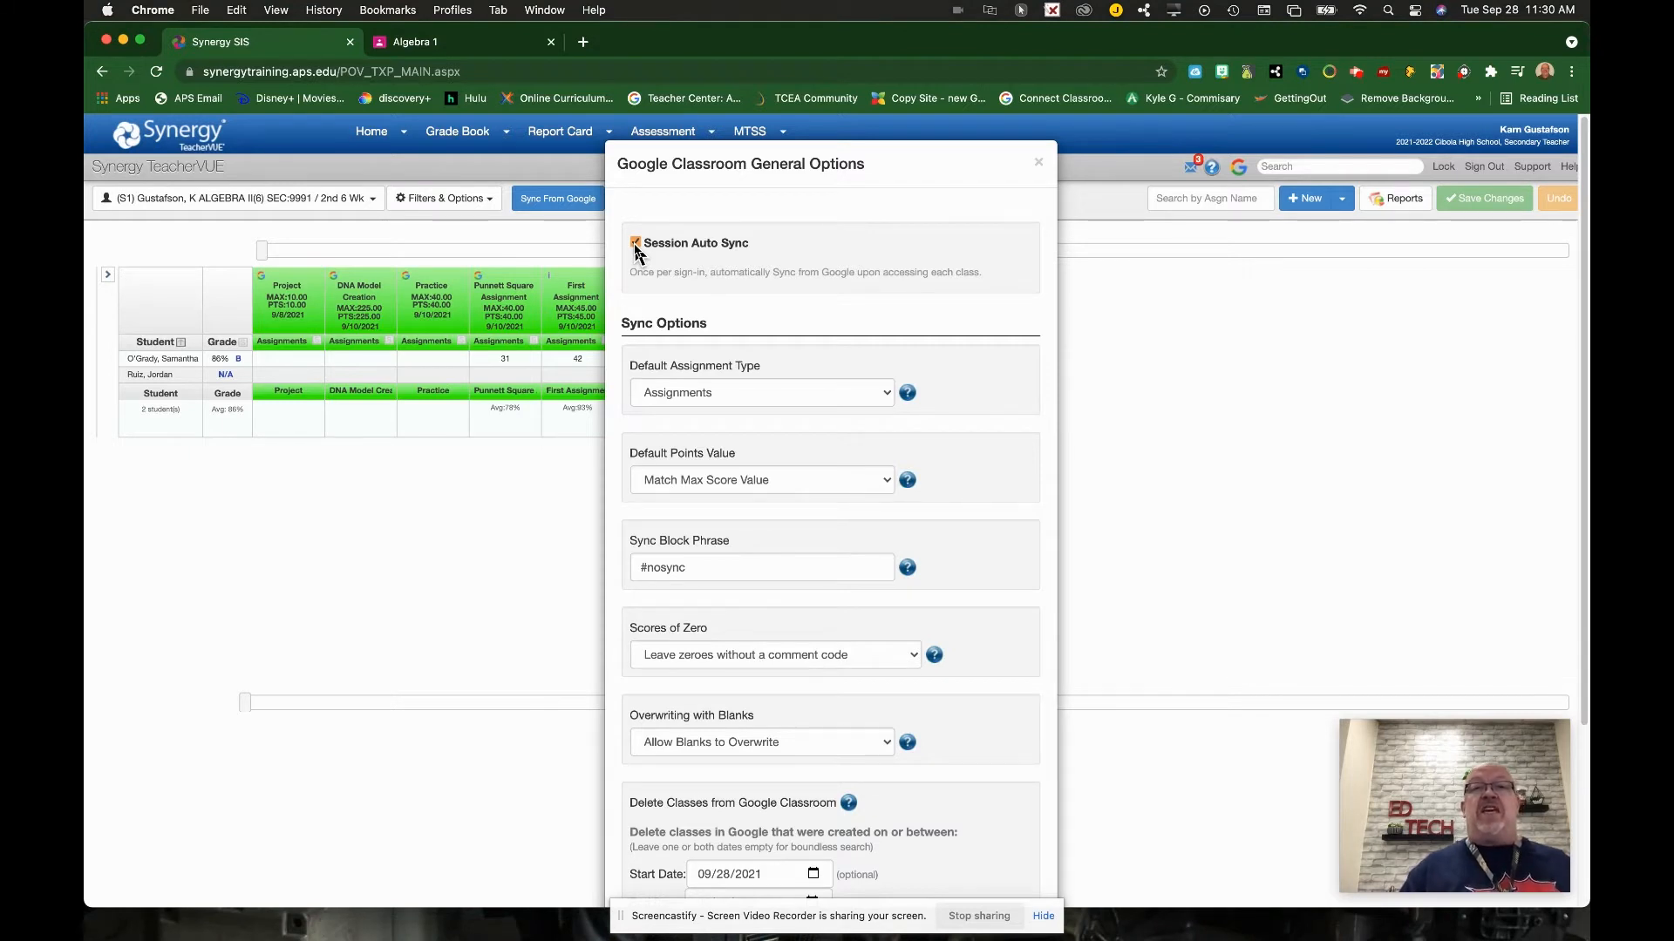
left_click(635, 242)
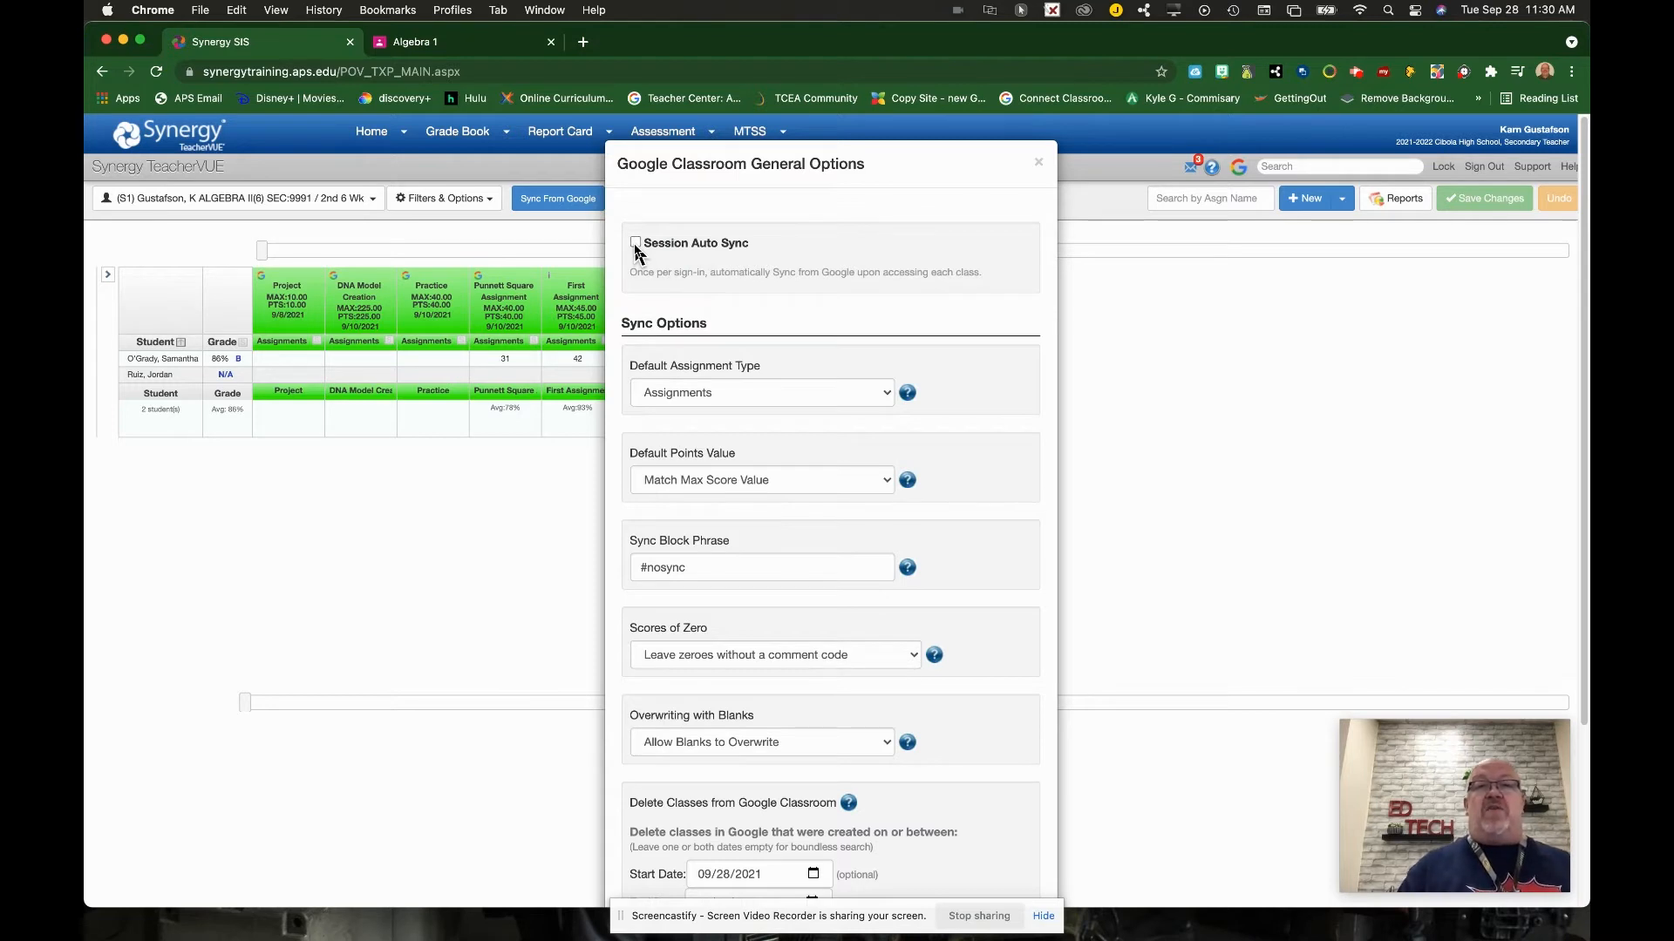
left_click(634, 243)
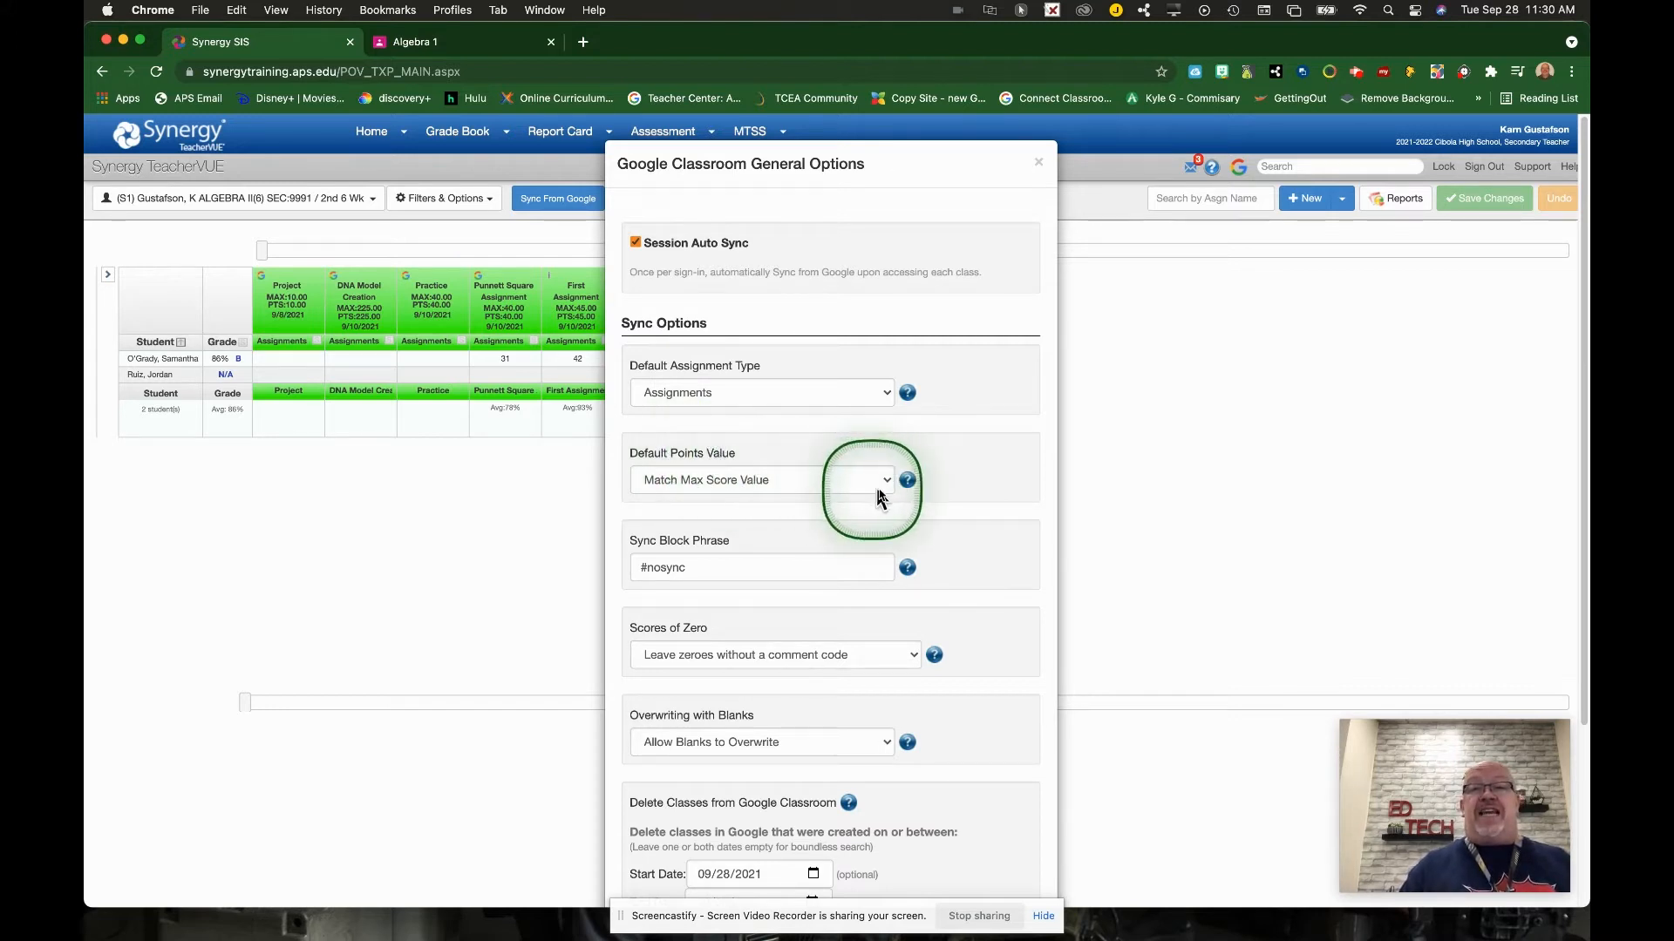
left_click(761, 480)
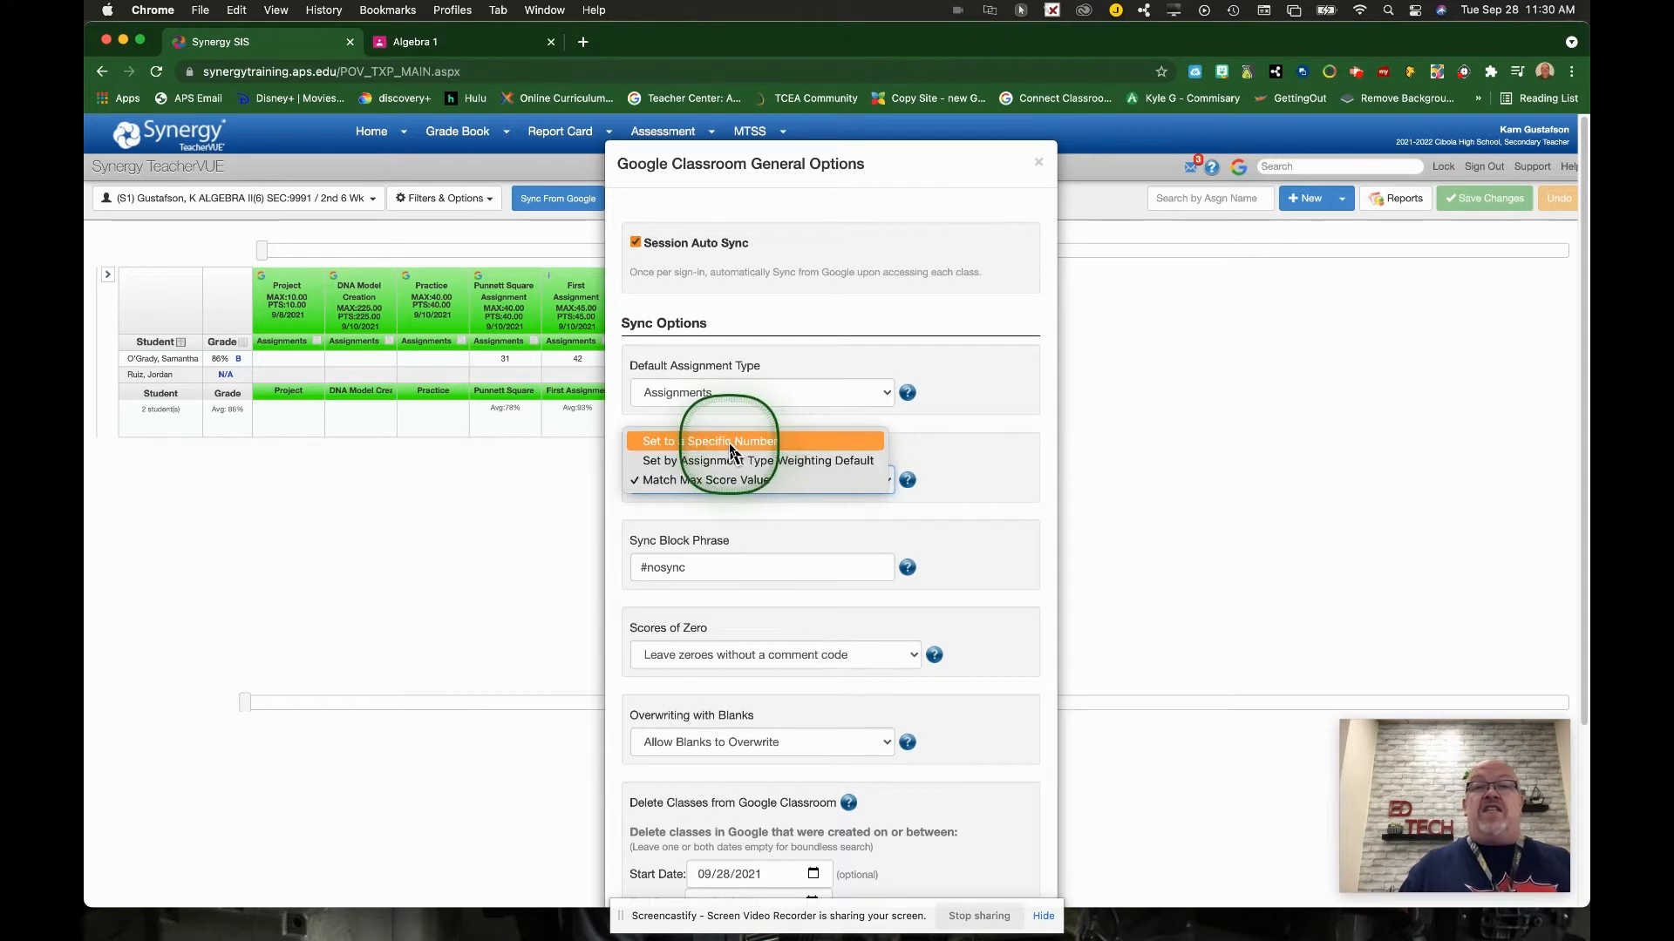
left_click(708, 441)
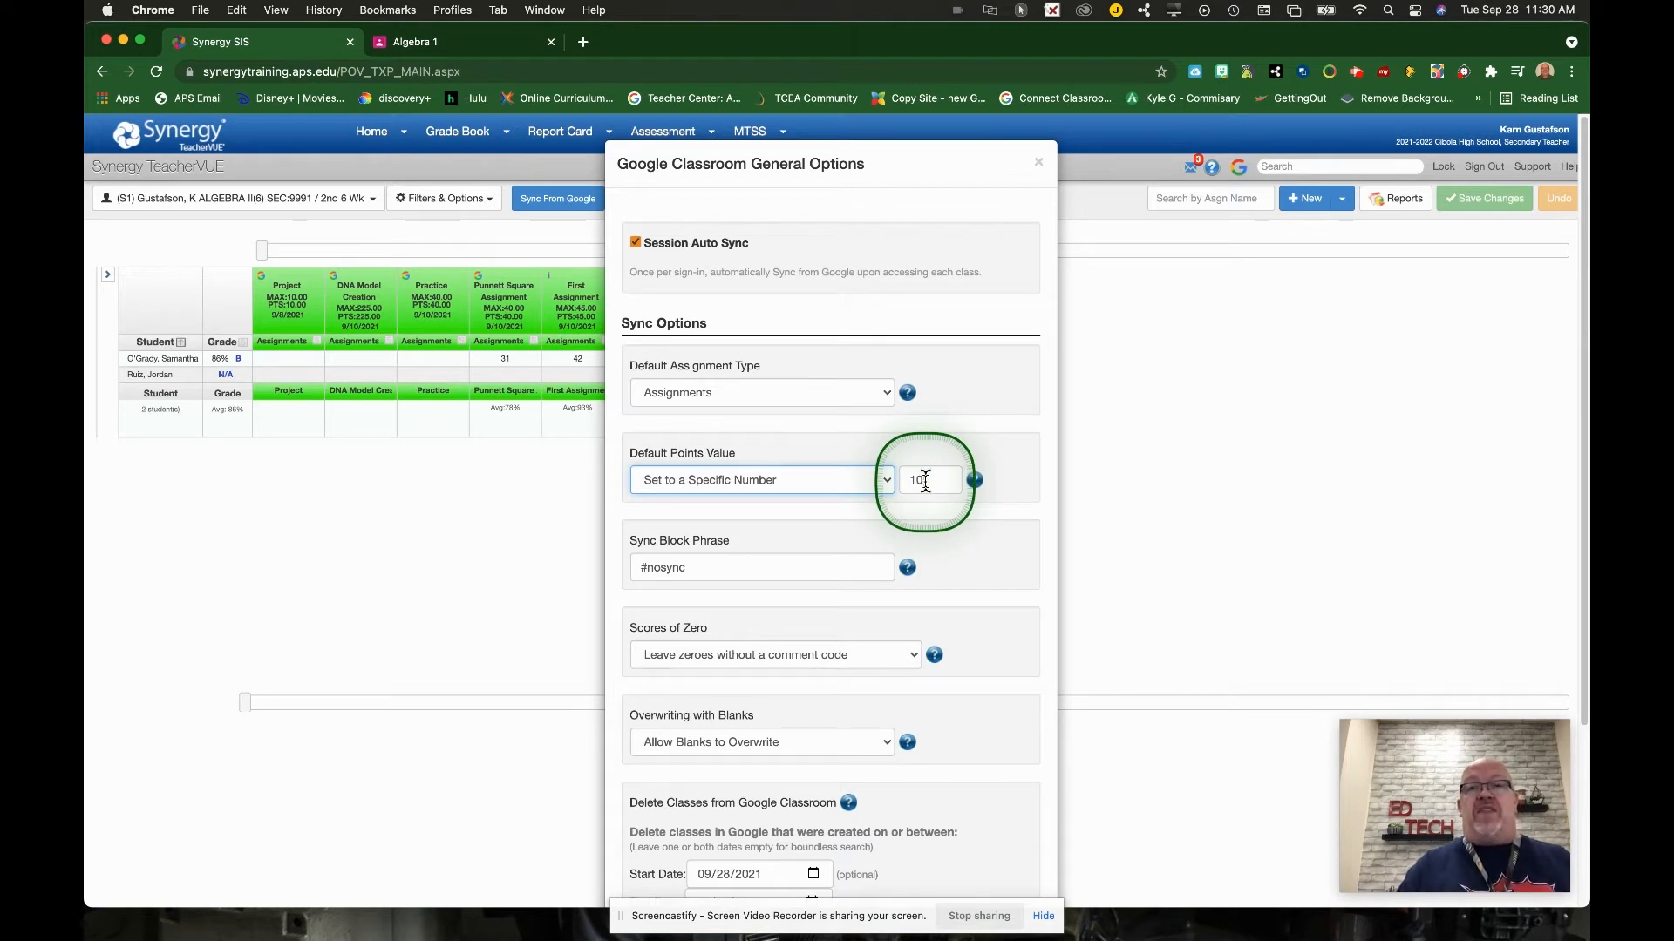
left_click(886, 480)
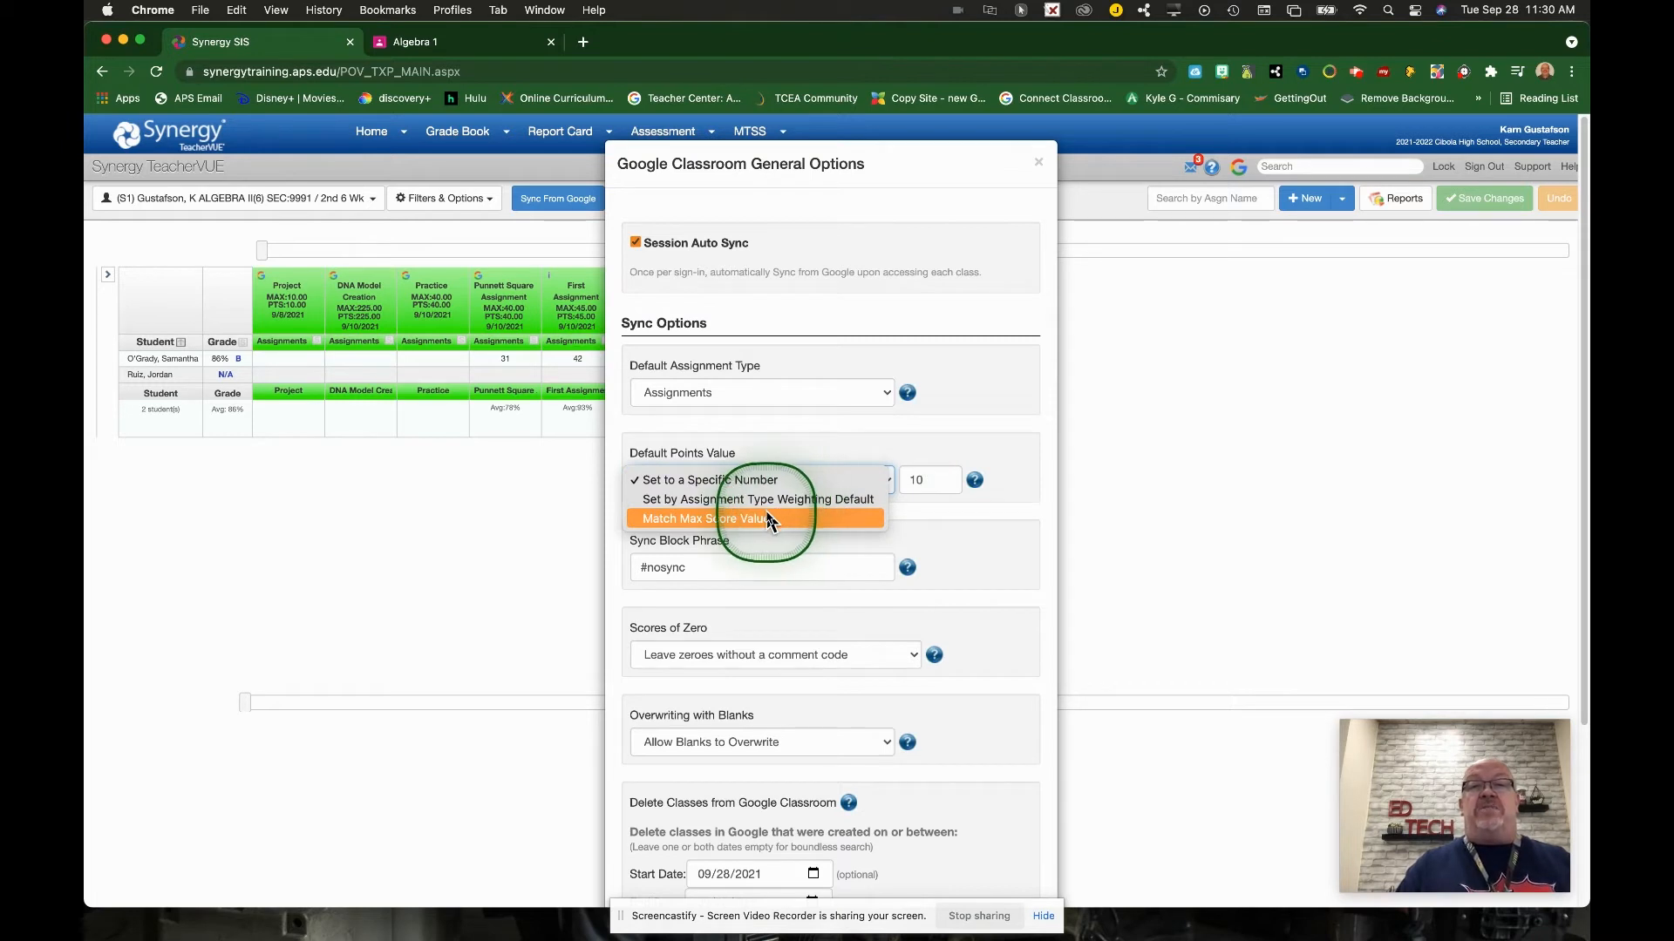
left_click(753, 518)
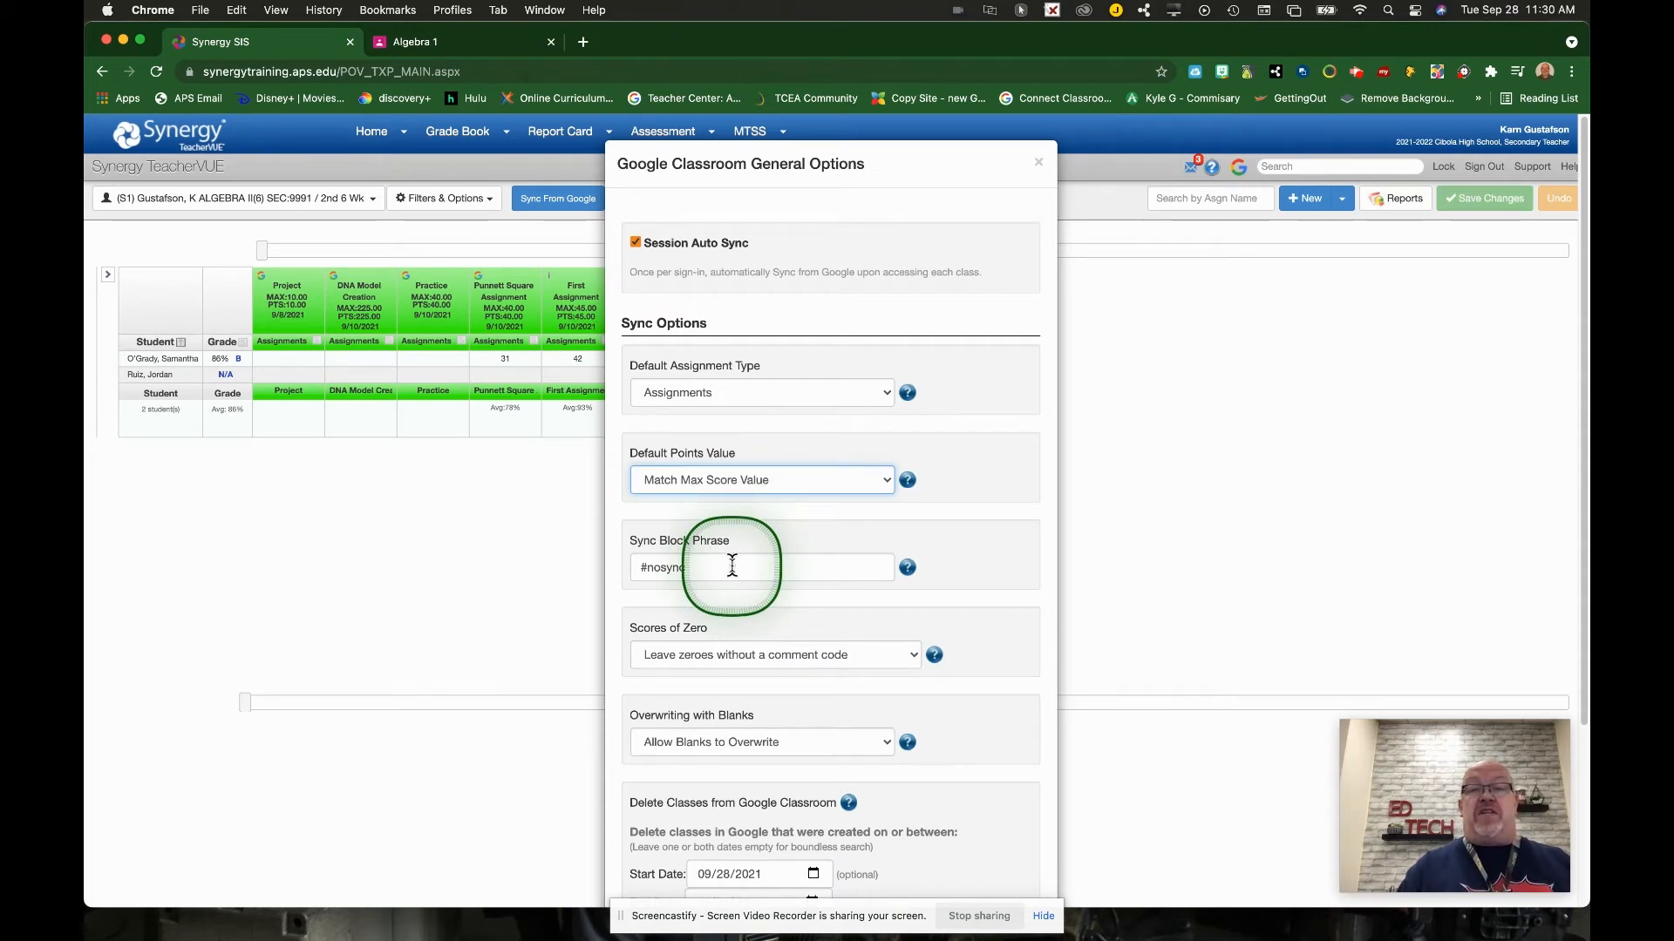
mouse_move(924, 748)
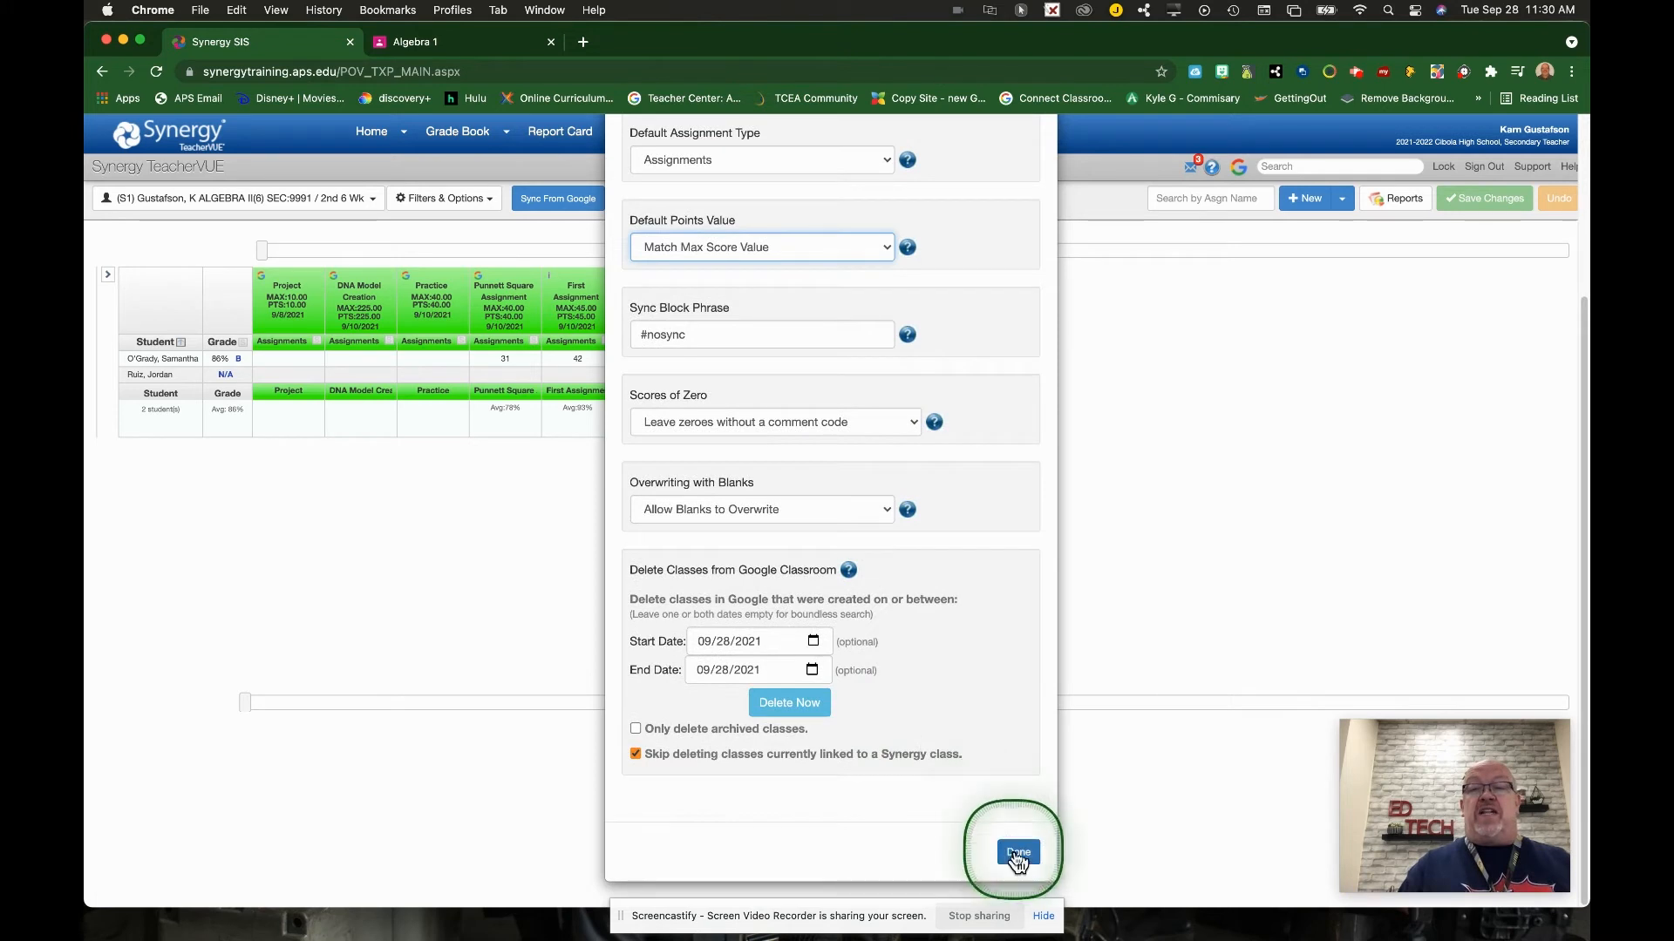
Save the Google Classroom sync options, returning to the Algebra II gradebook
left_click(1014, 852)
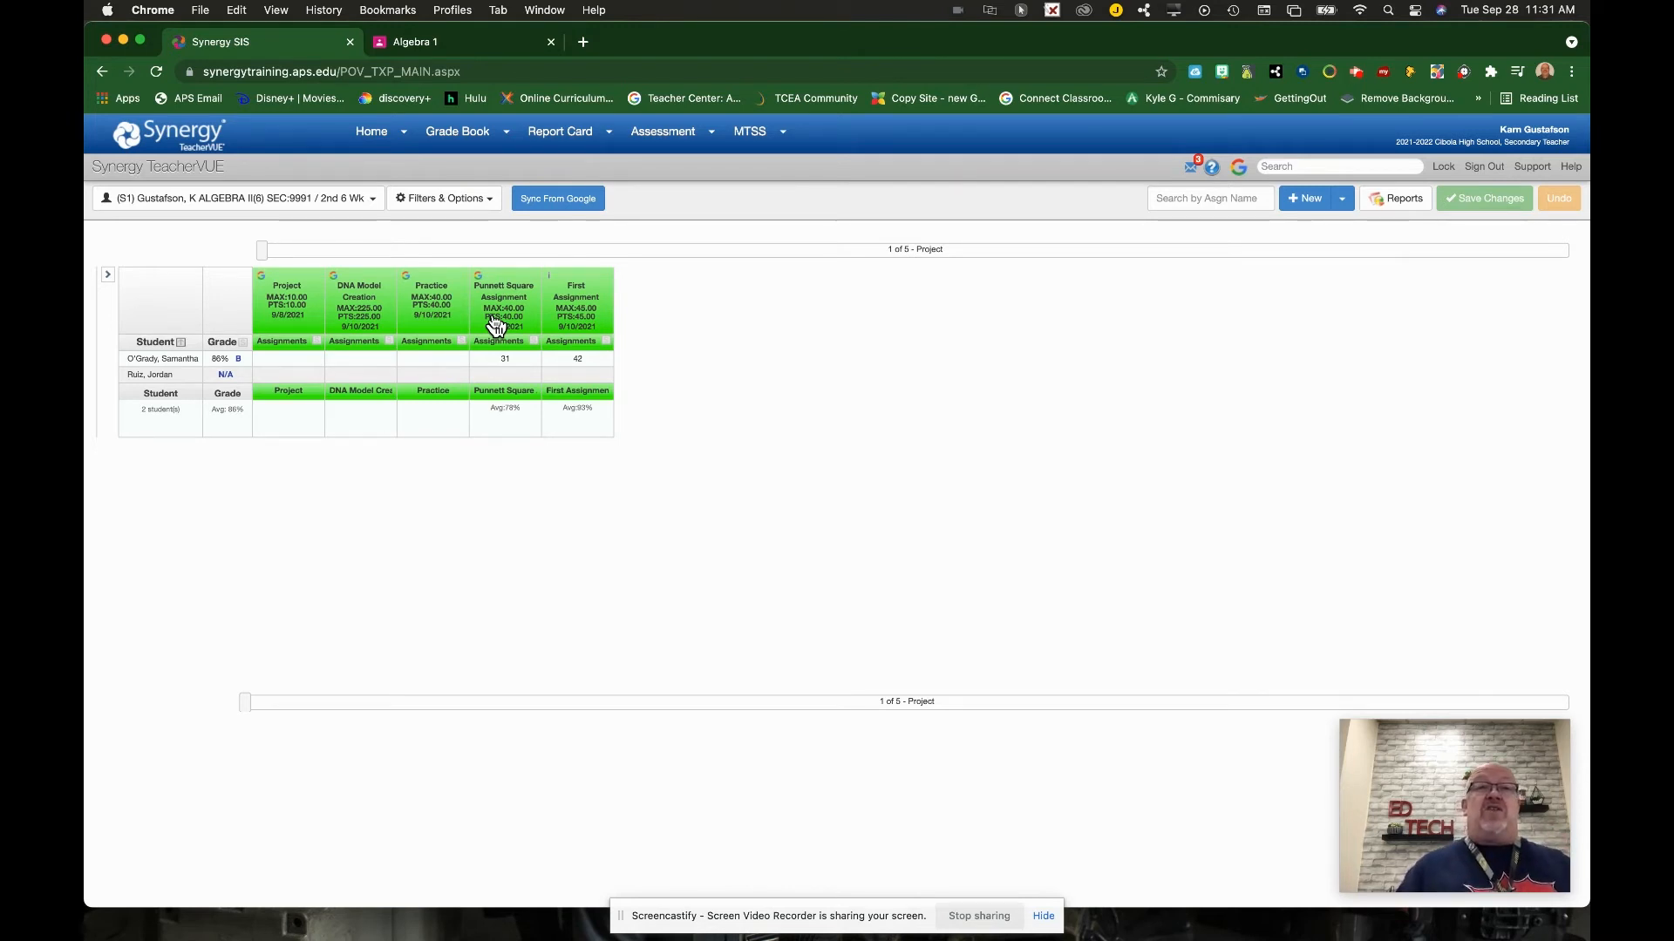
mouse_move(502, 304)
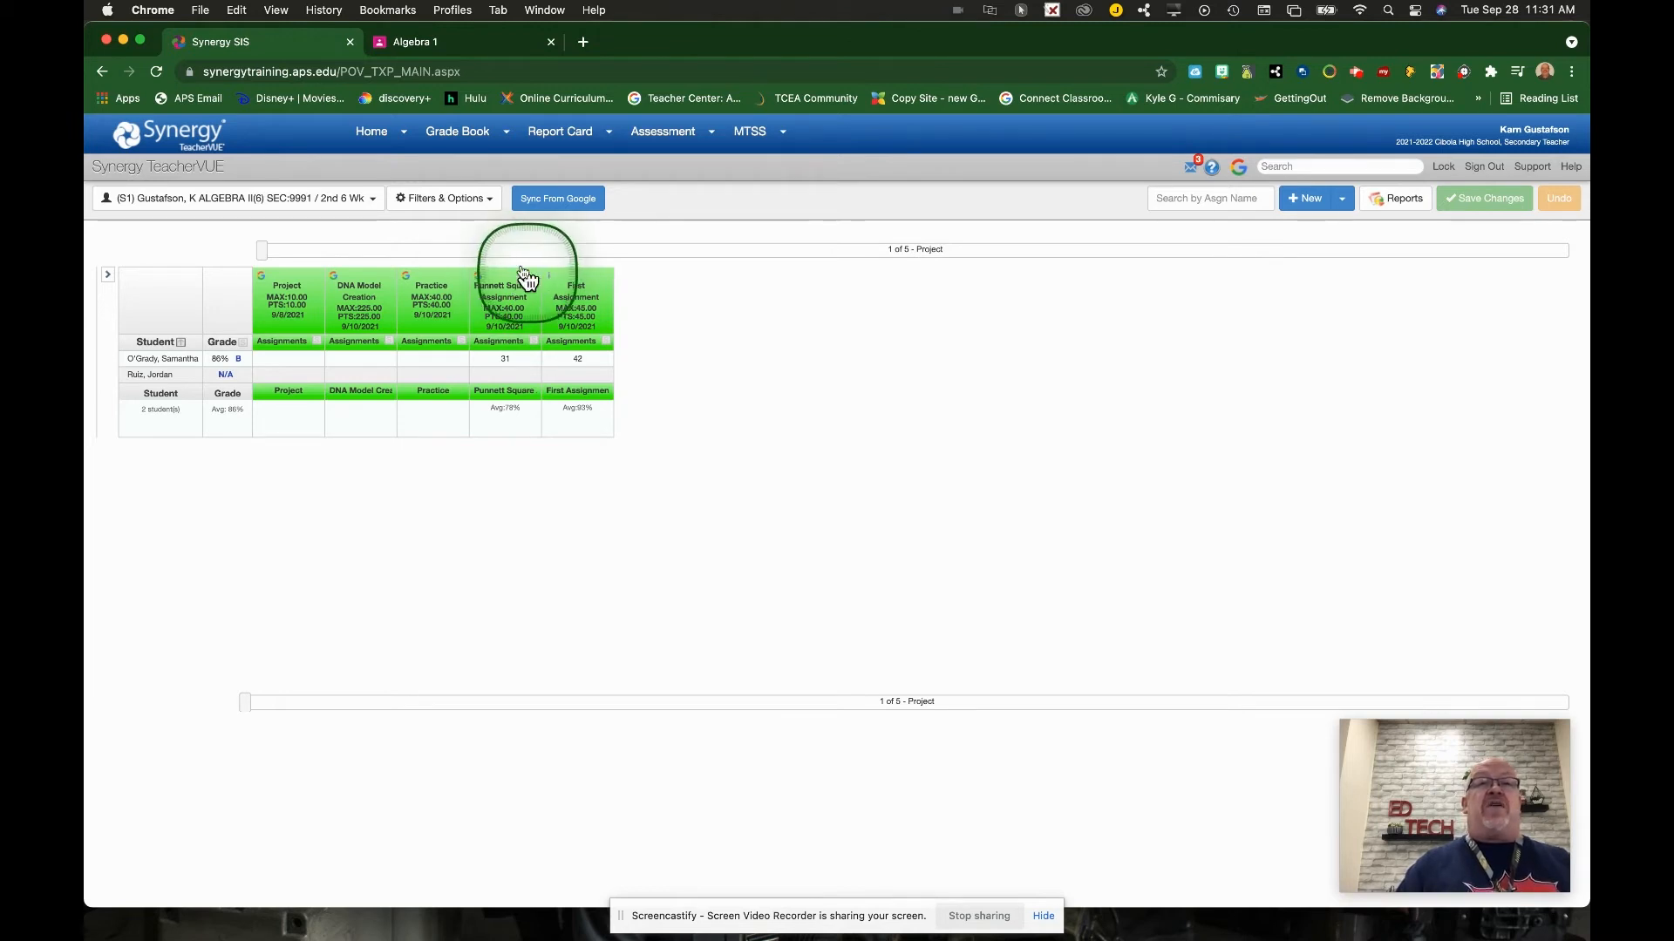
Open the Assignments list with Show All Periods checked and Page Size at 200 Assignments
left_click(456, 131)
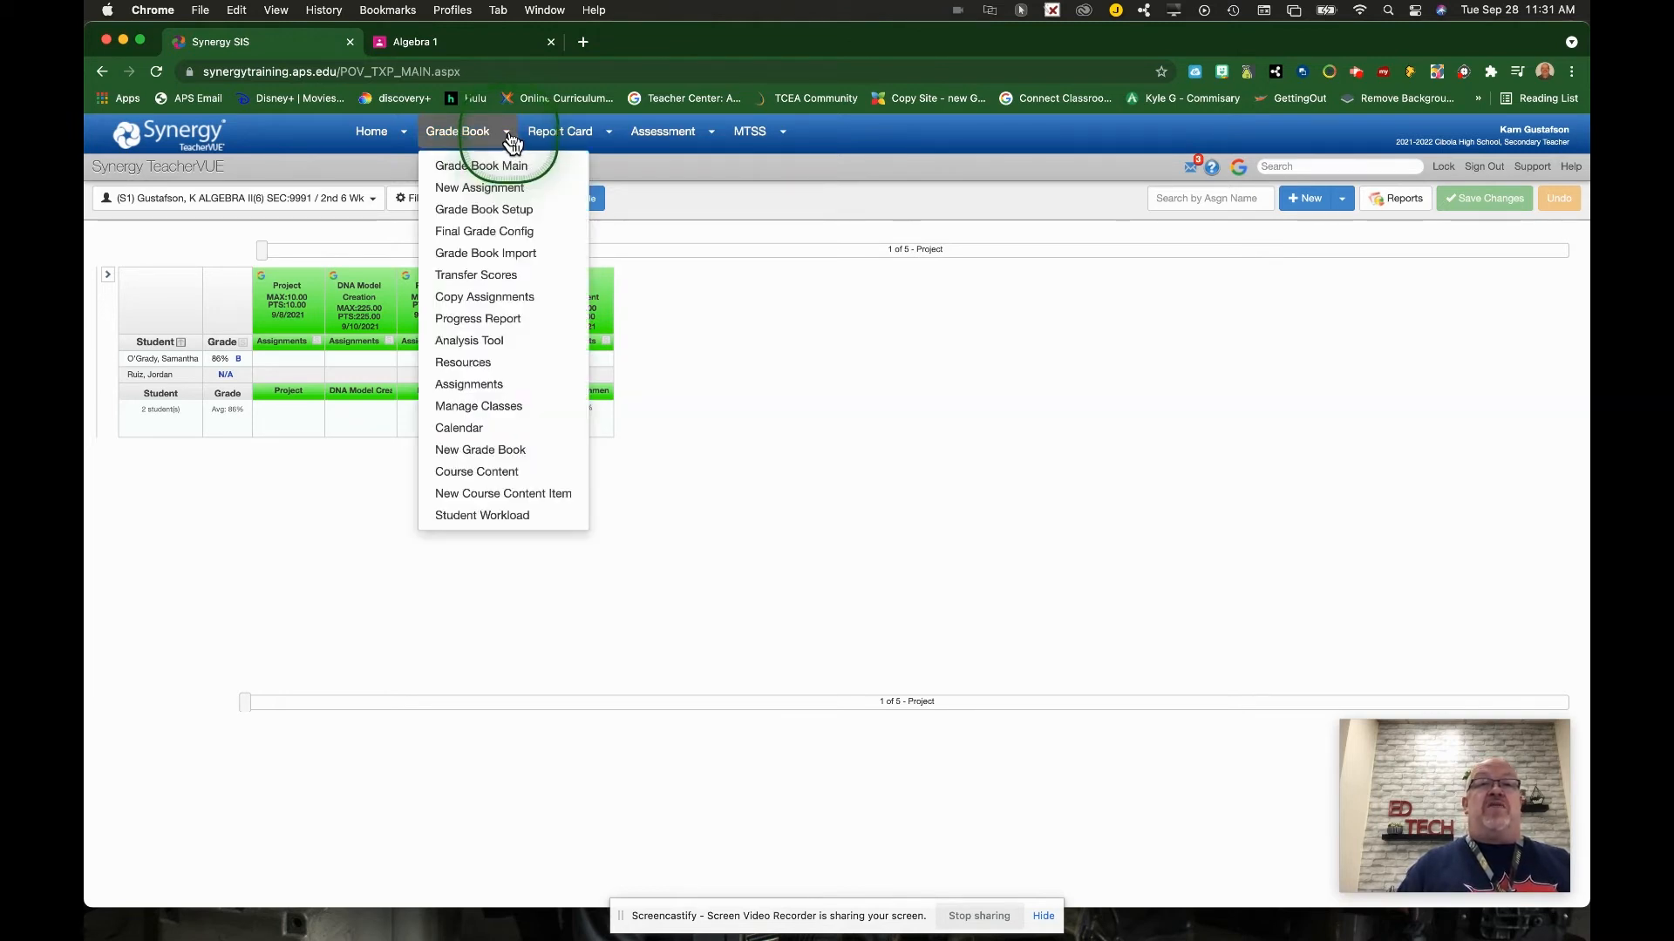
mouse_move(467, 384)
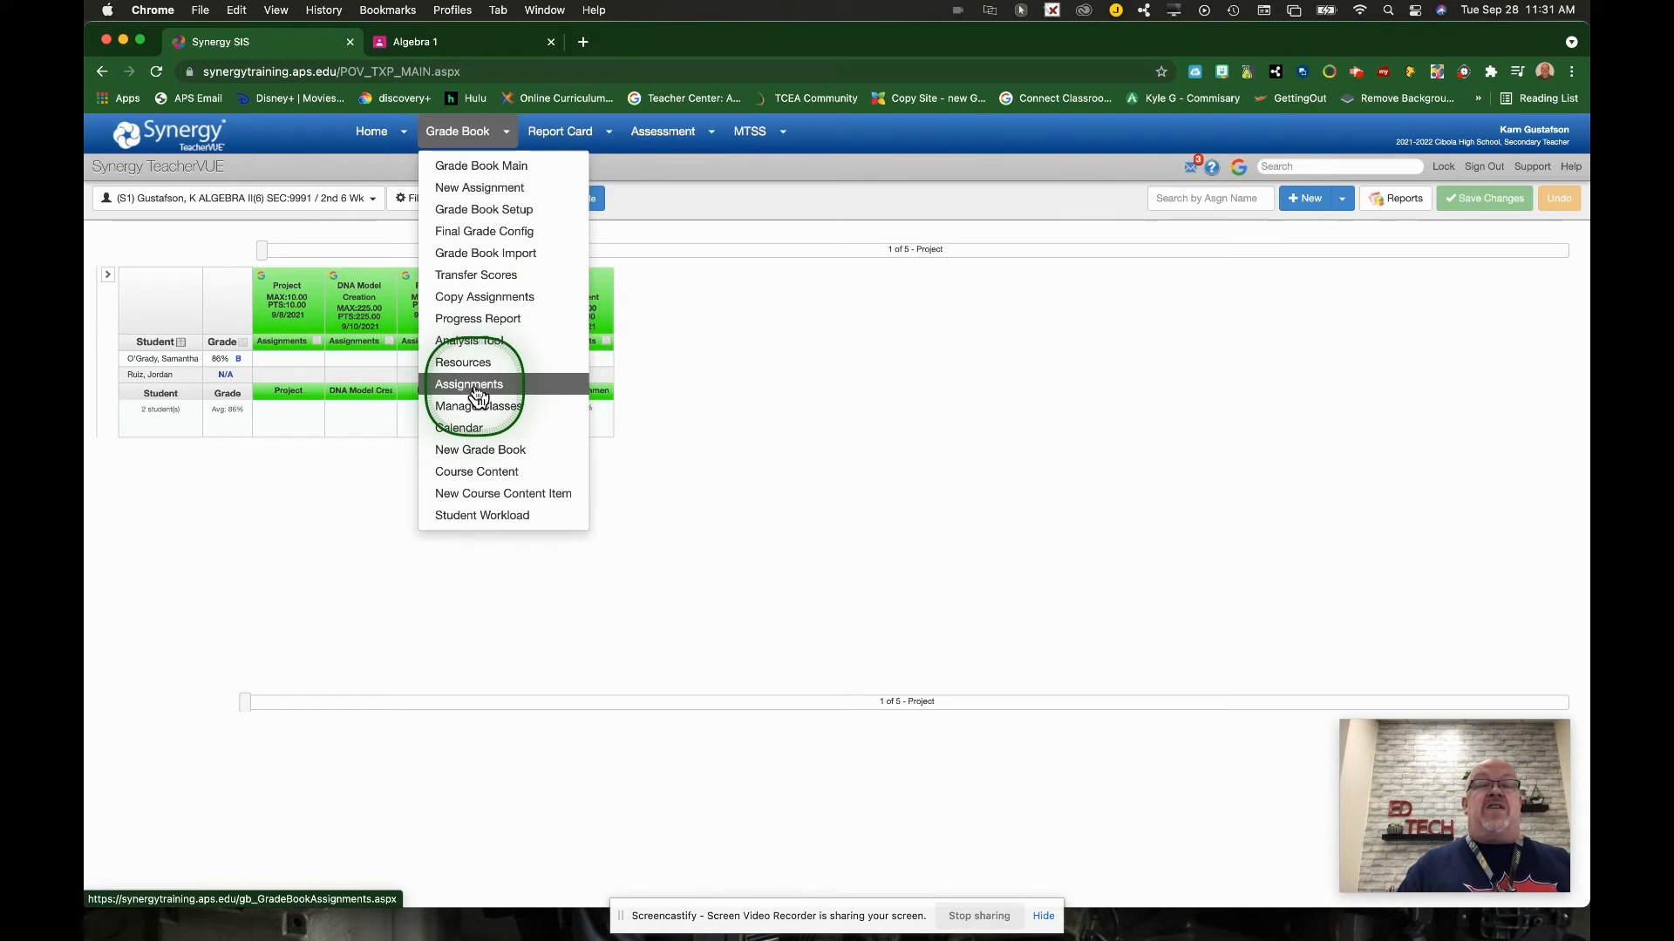
left_click(469, 384)
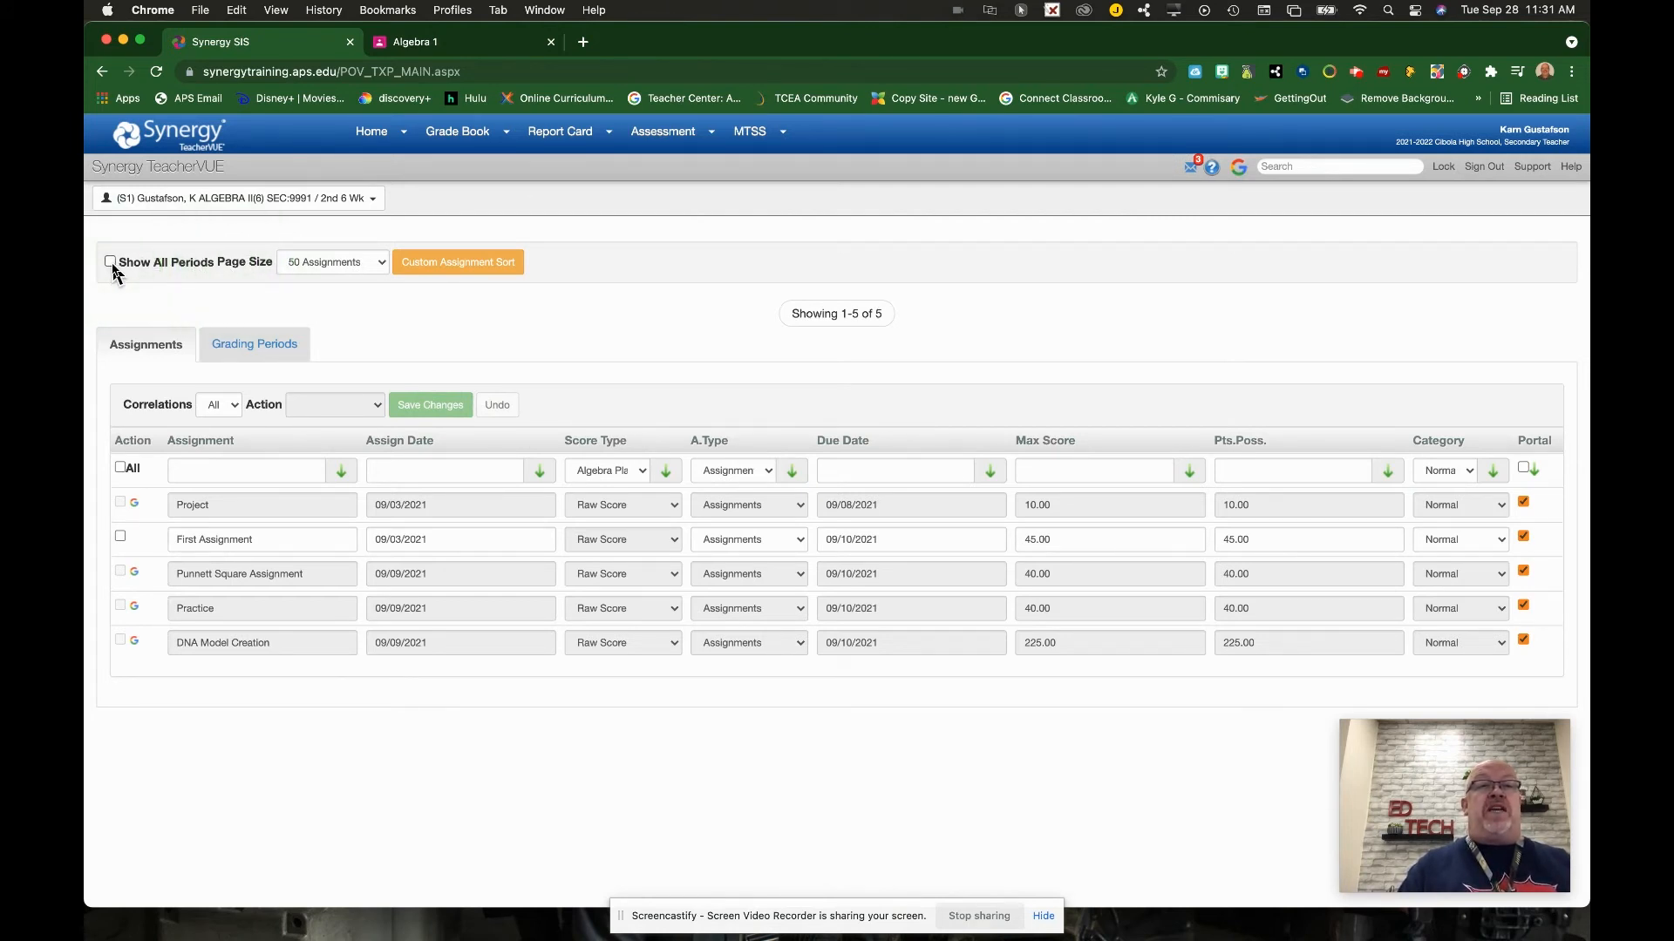
left_click(109, 261)
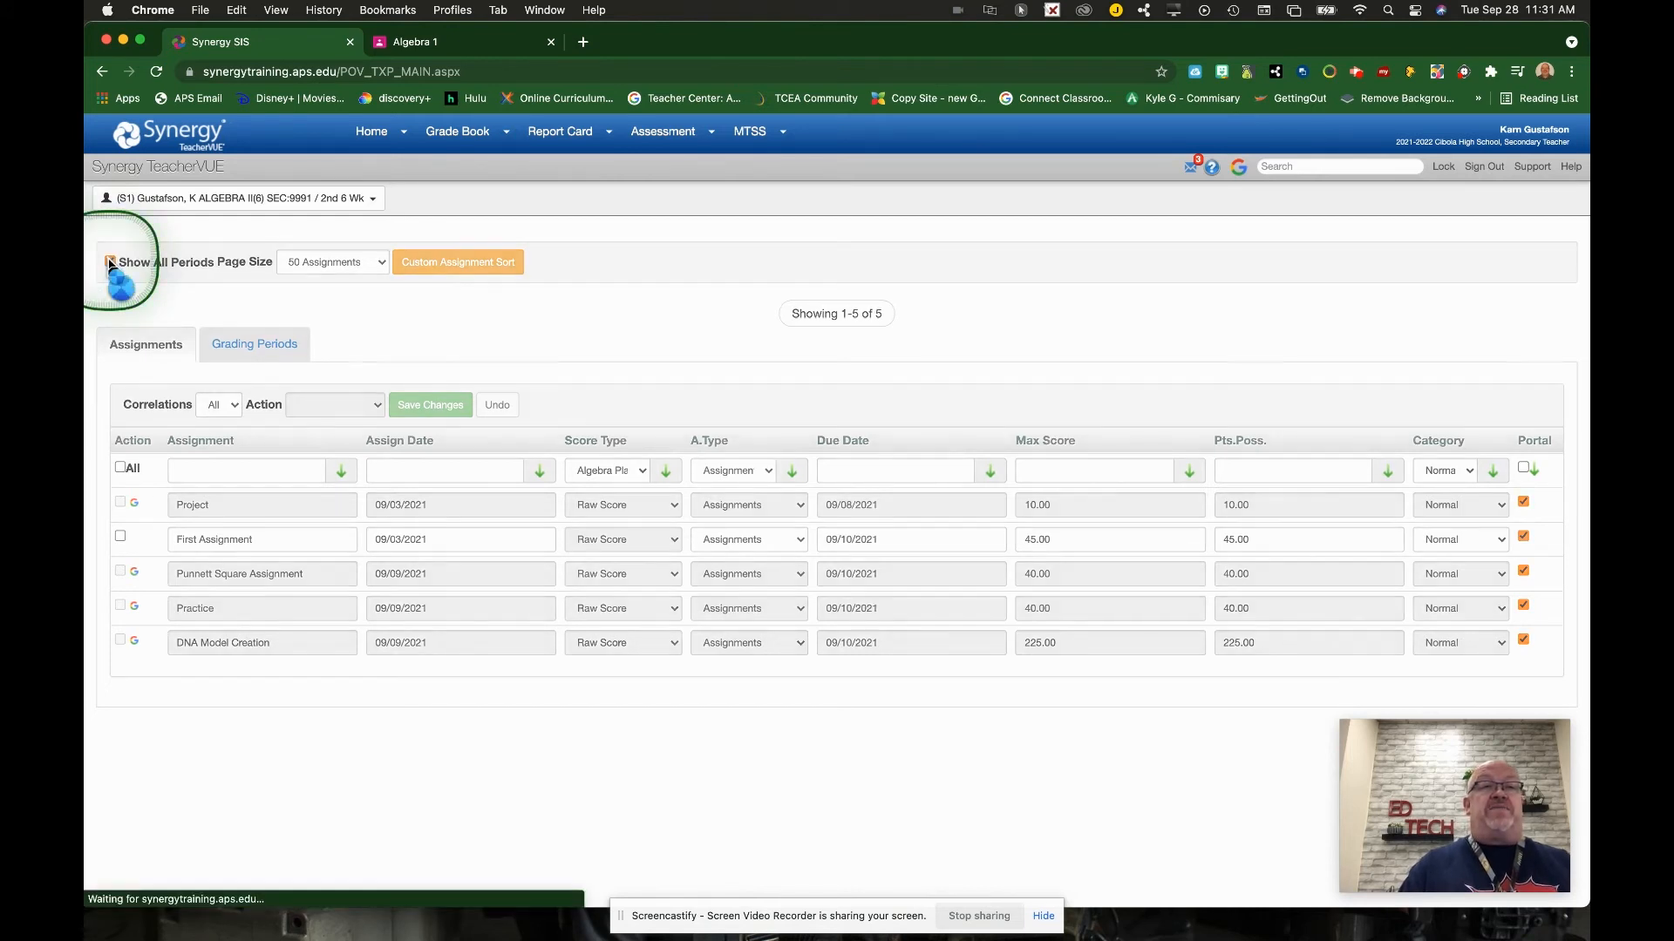
left_click(110, 262)
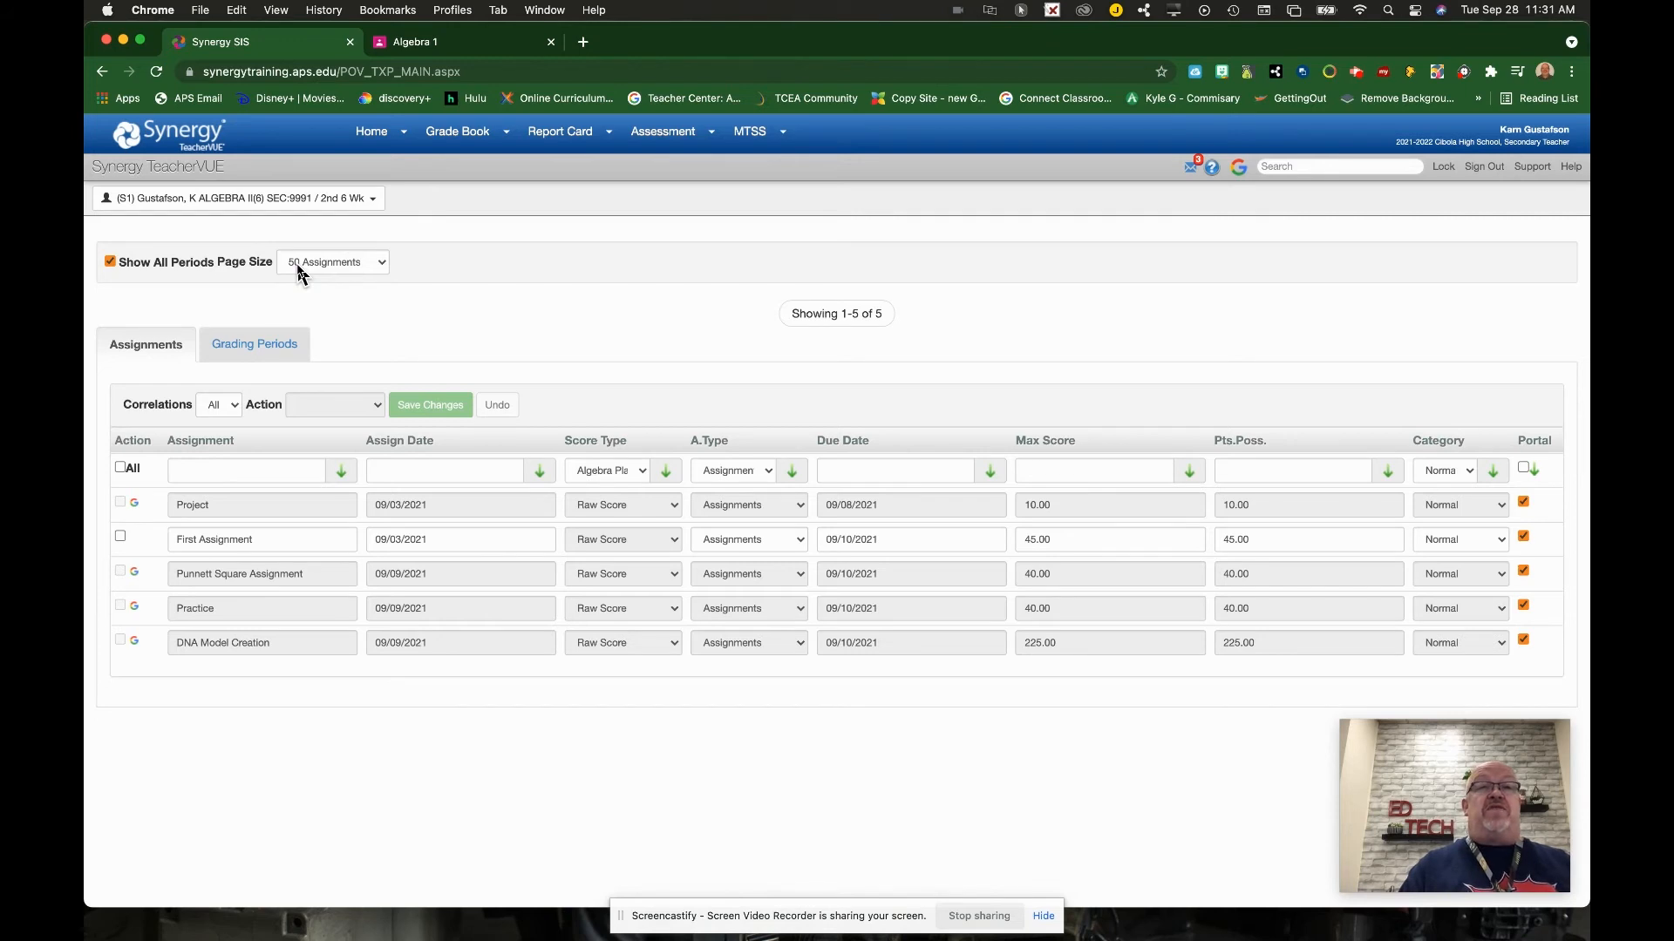
left_click(331, 262)
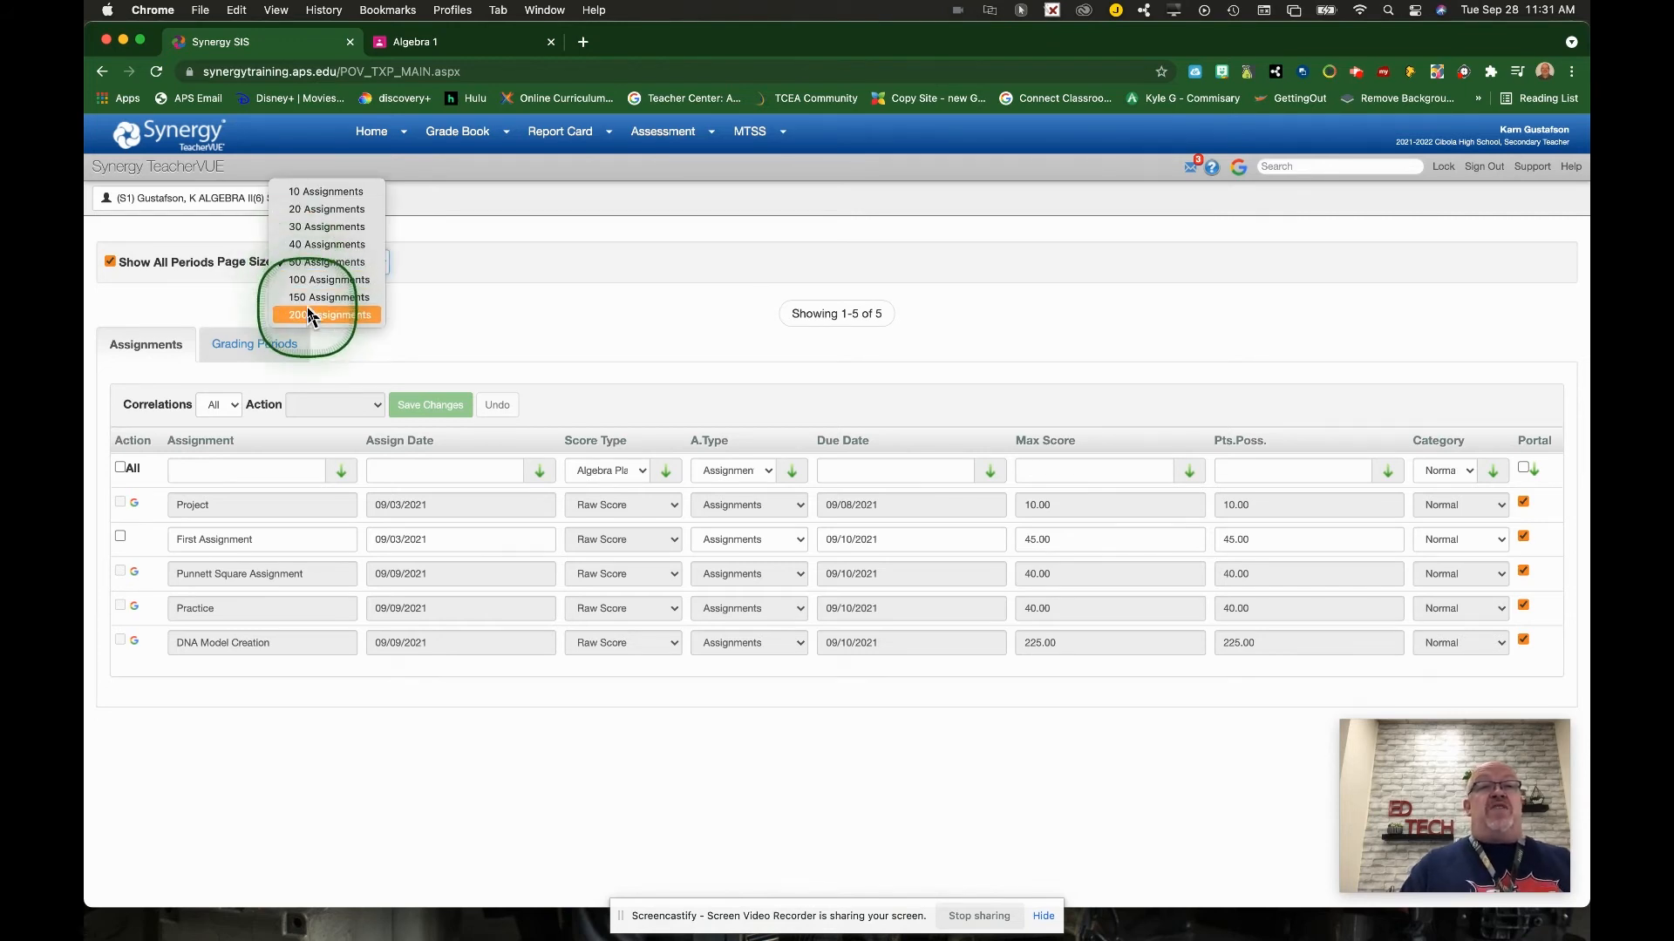
left_click(326, 314)
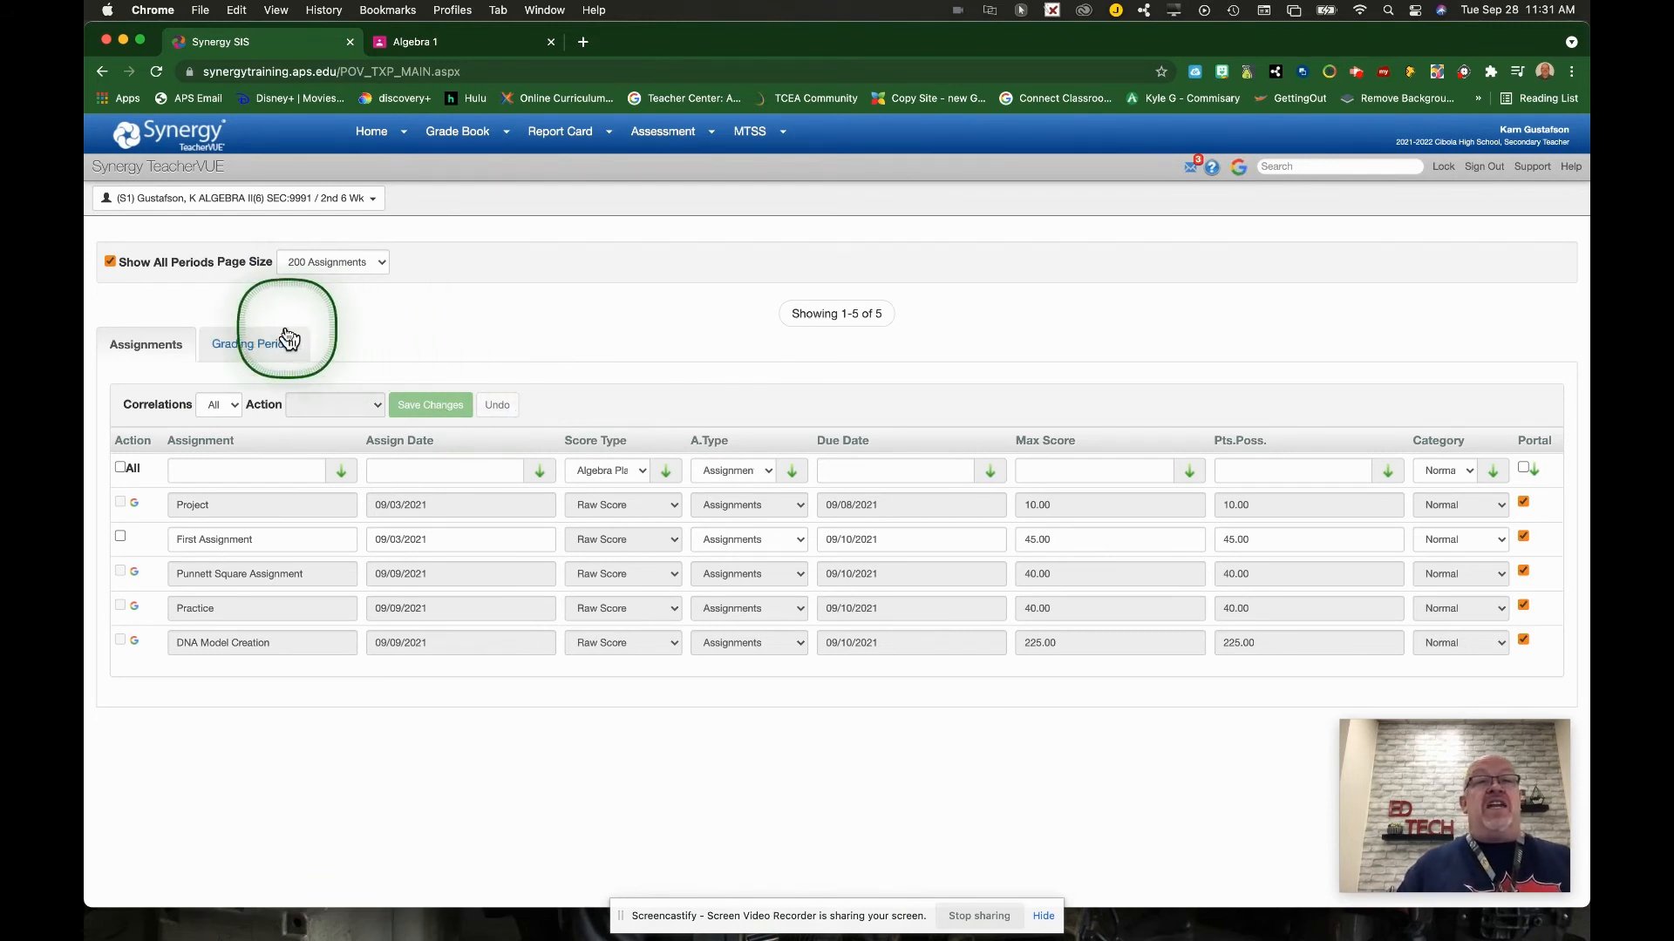
On Grading Periods, check All under S1 Grade and uncheck DNA Model Creation under 1st 6 Wk
left_click(253, 343)
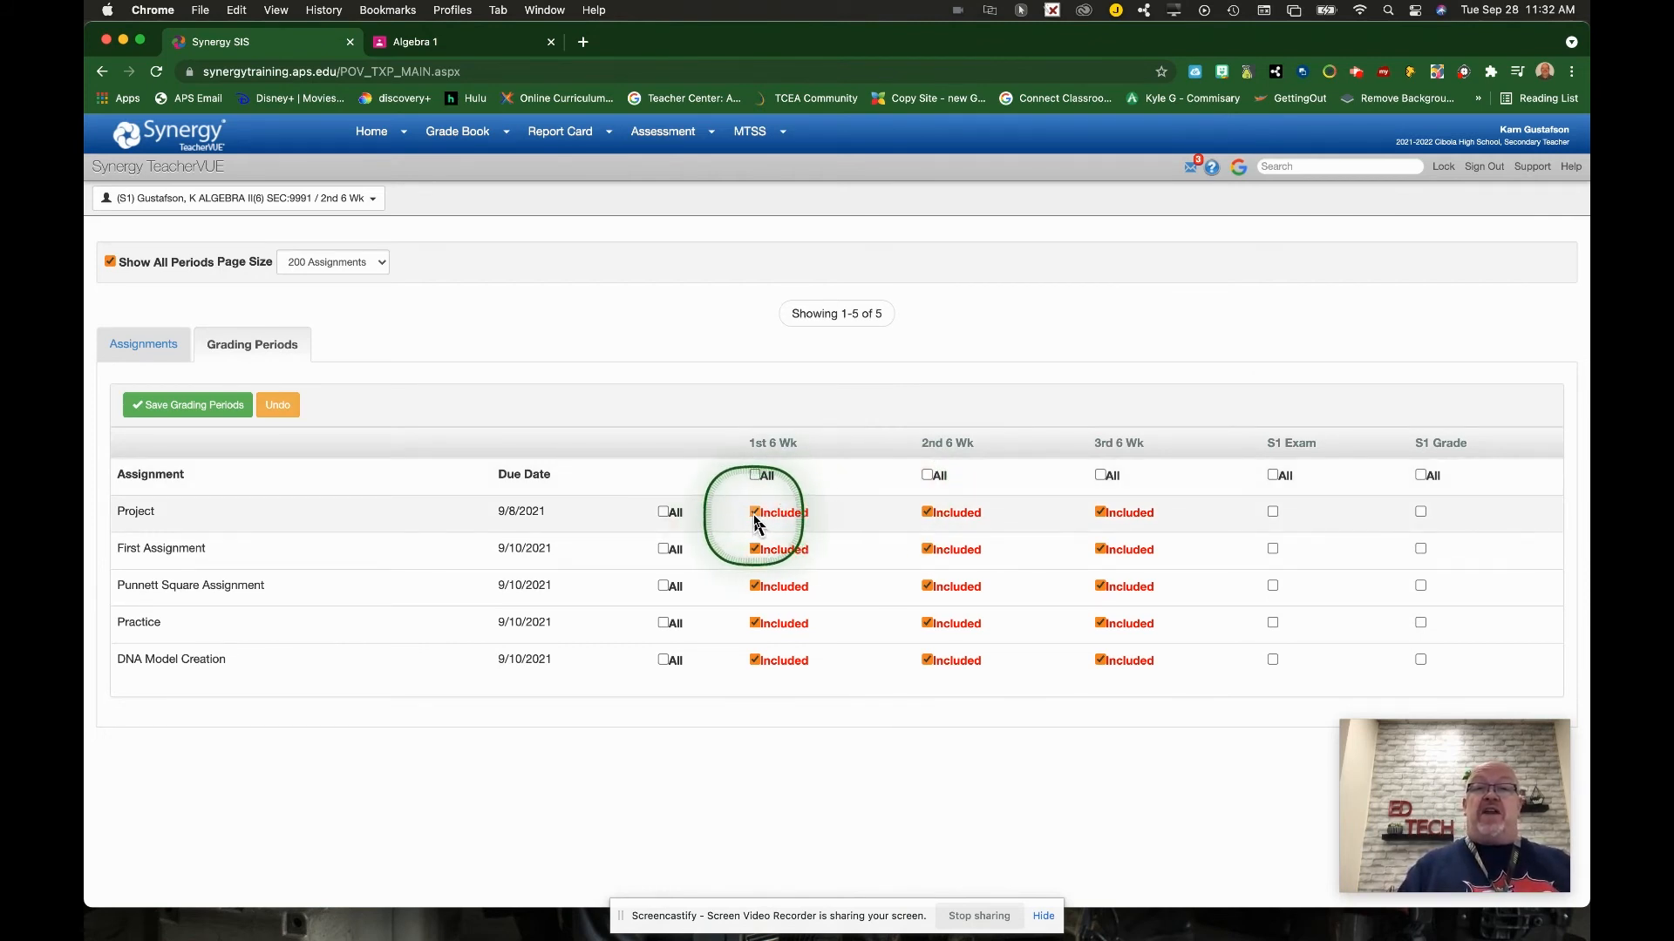
left_click(755, 513)
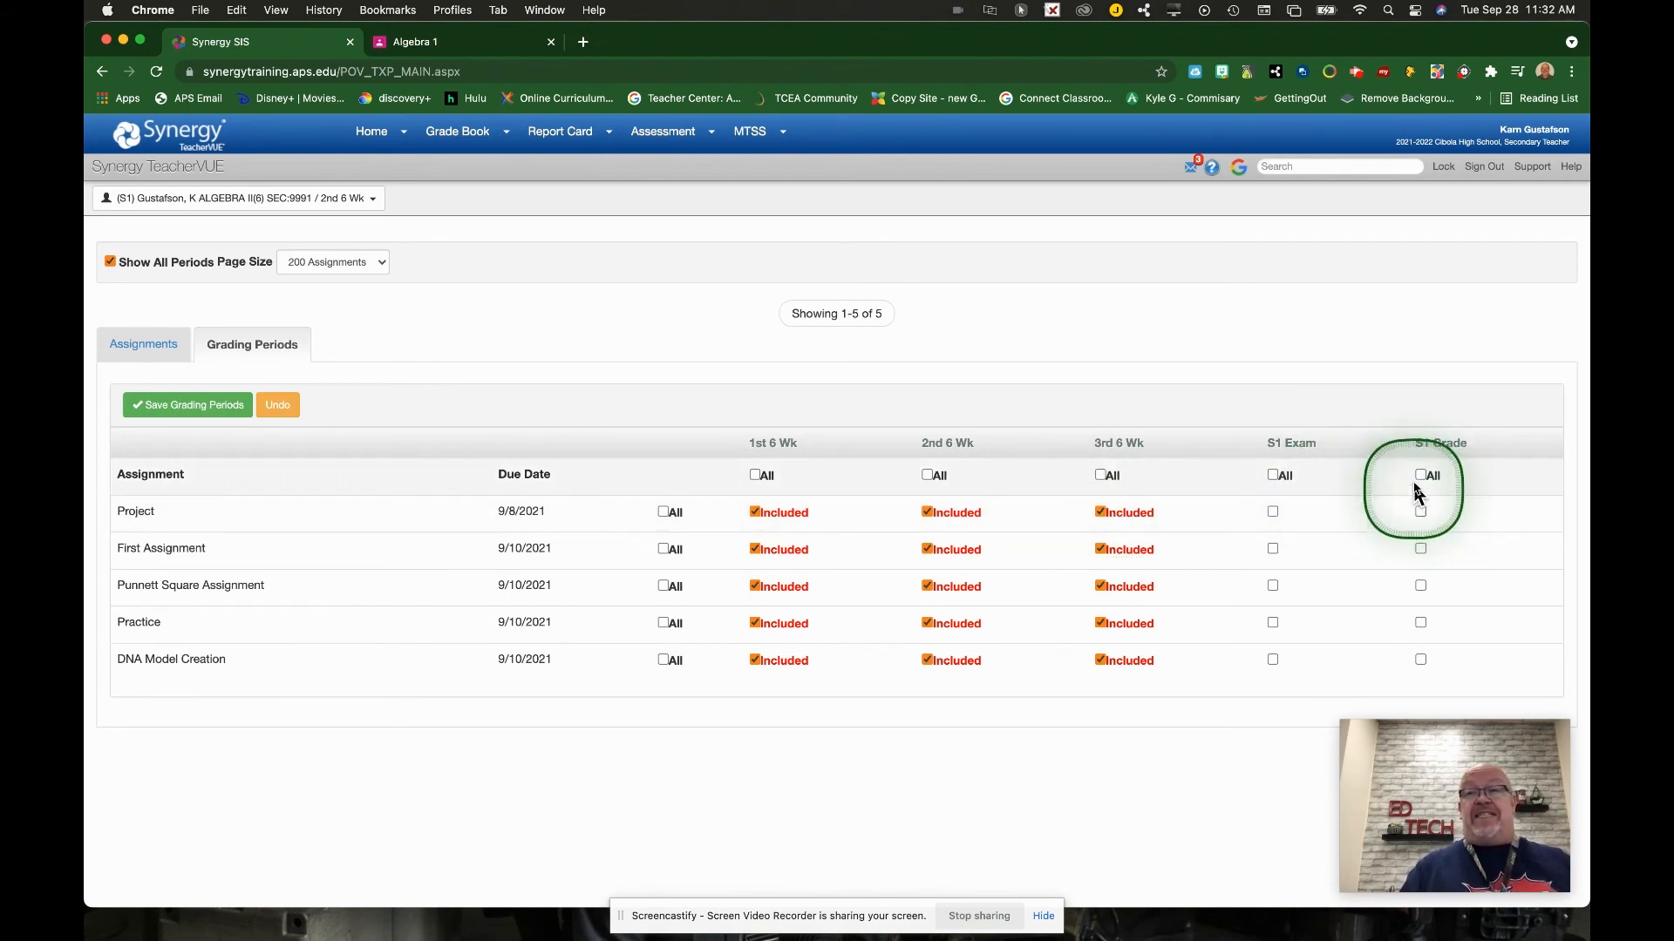
left_click(1421, 475)
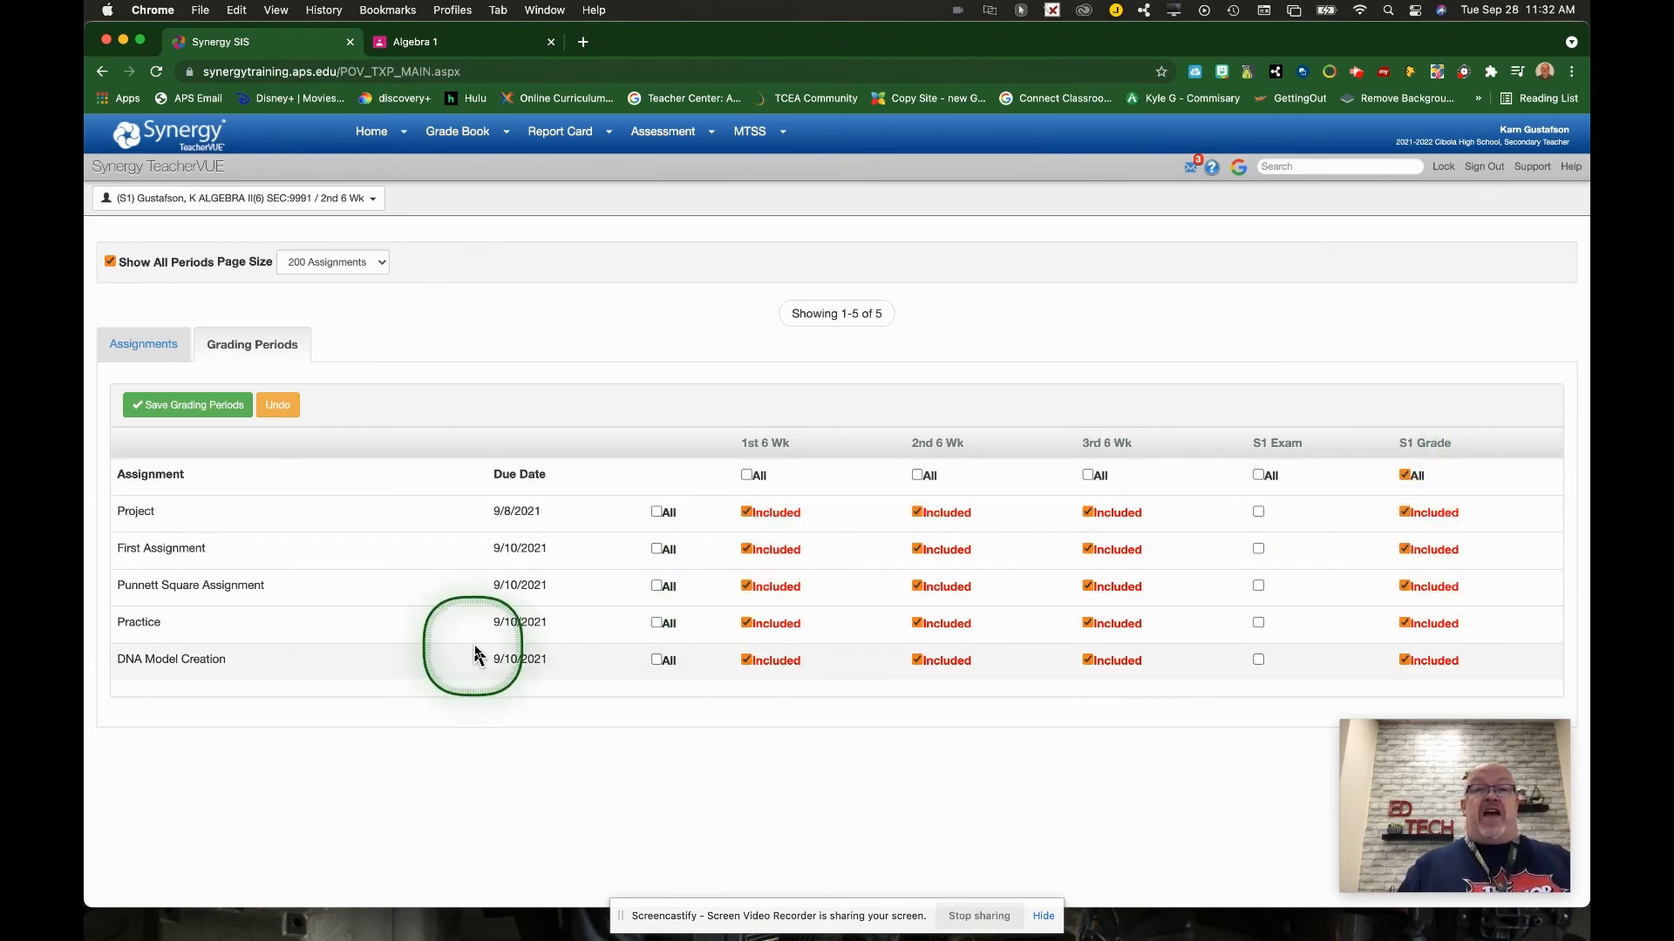
mouse_move(246, 669)
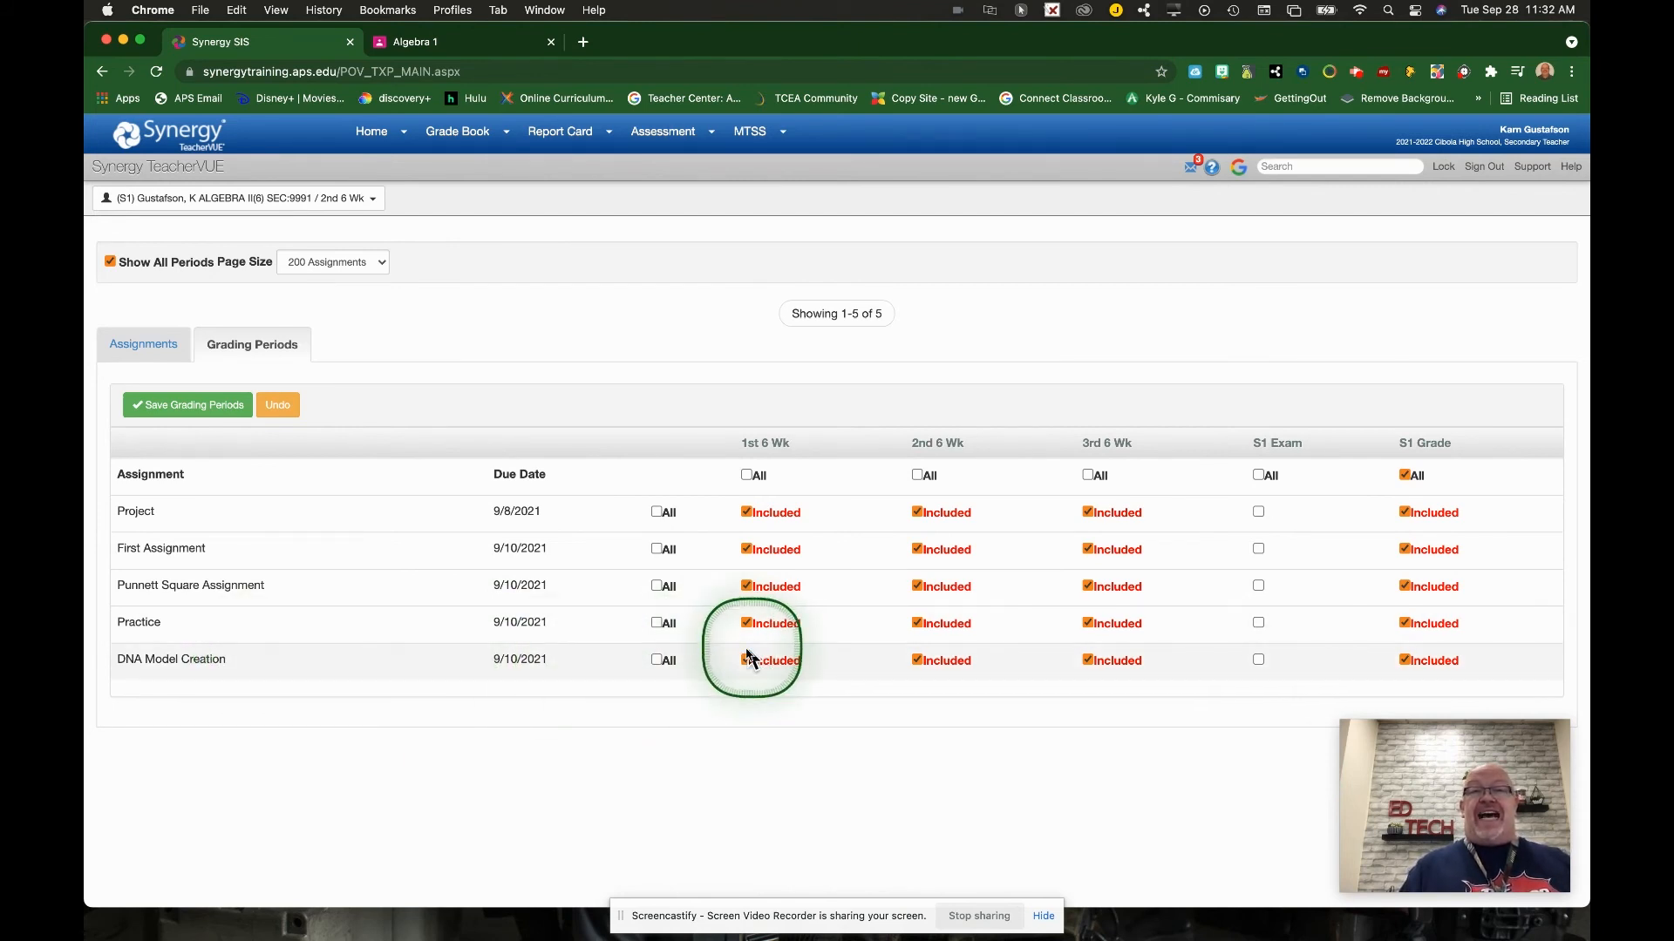
left_click(747, 659)
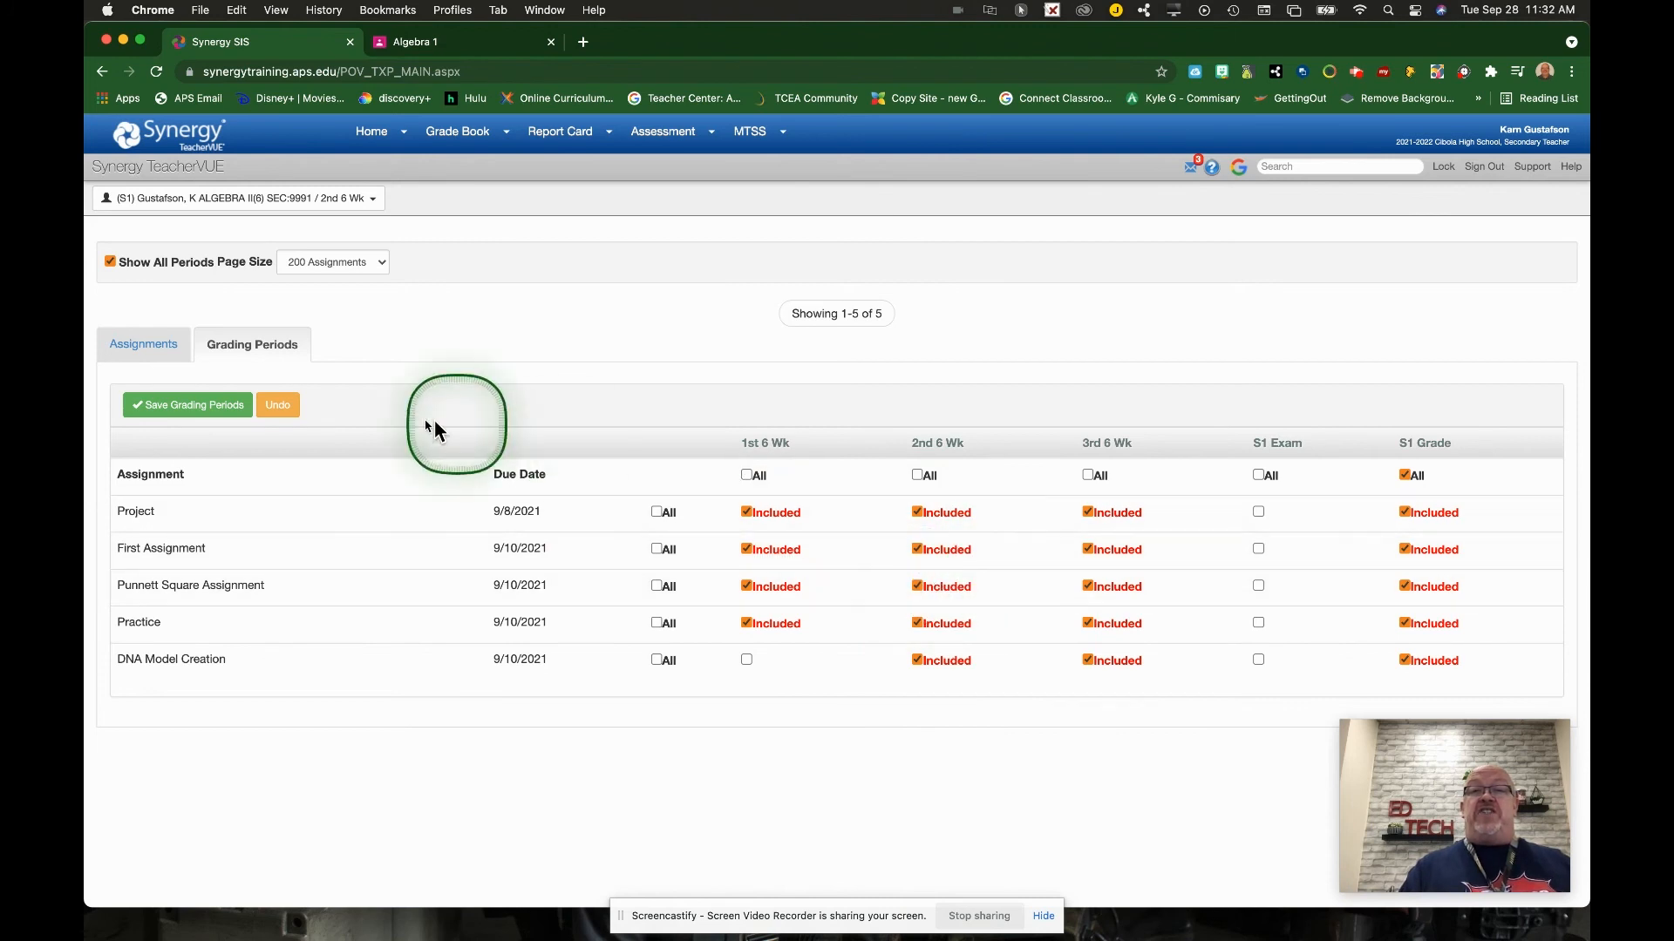
Save the grading periods and confirm the Grading Periods Saved alert
left_click(188, 404)
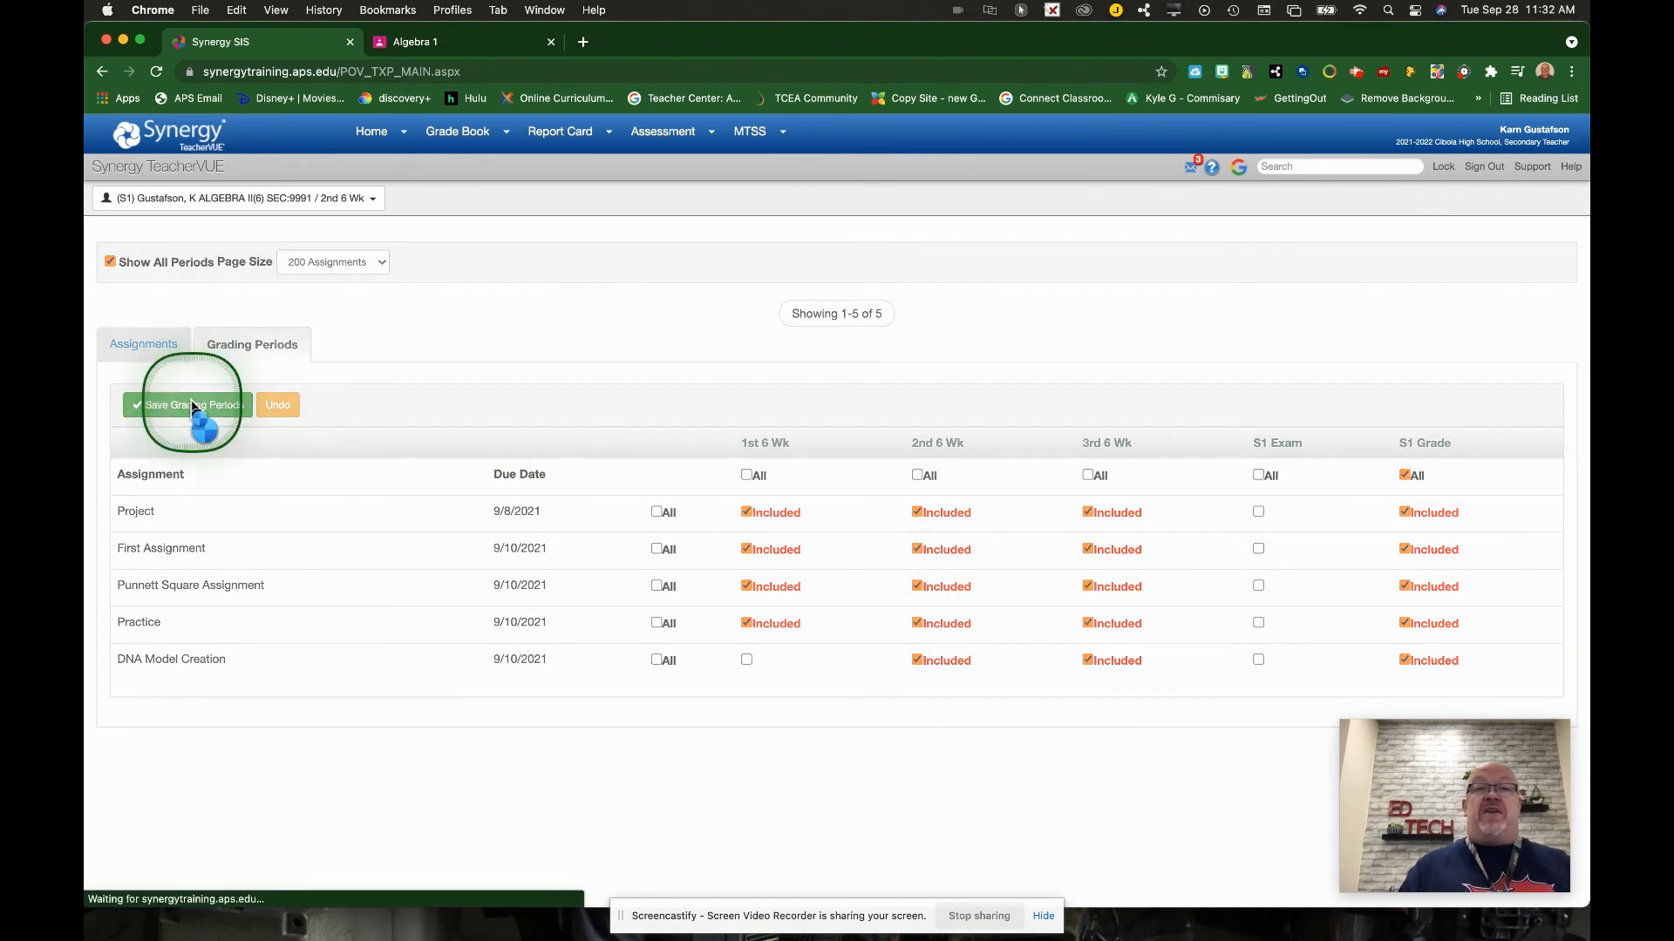
left_click(192, 405)
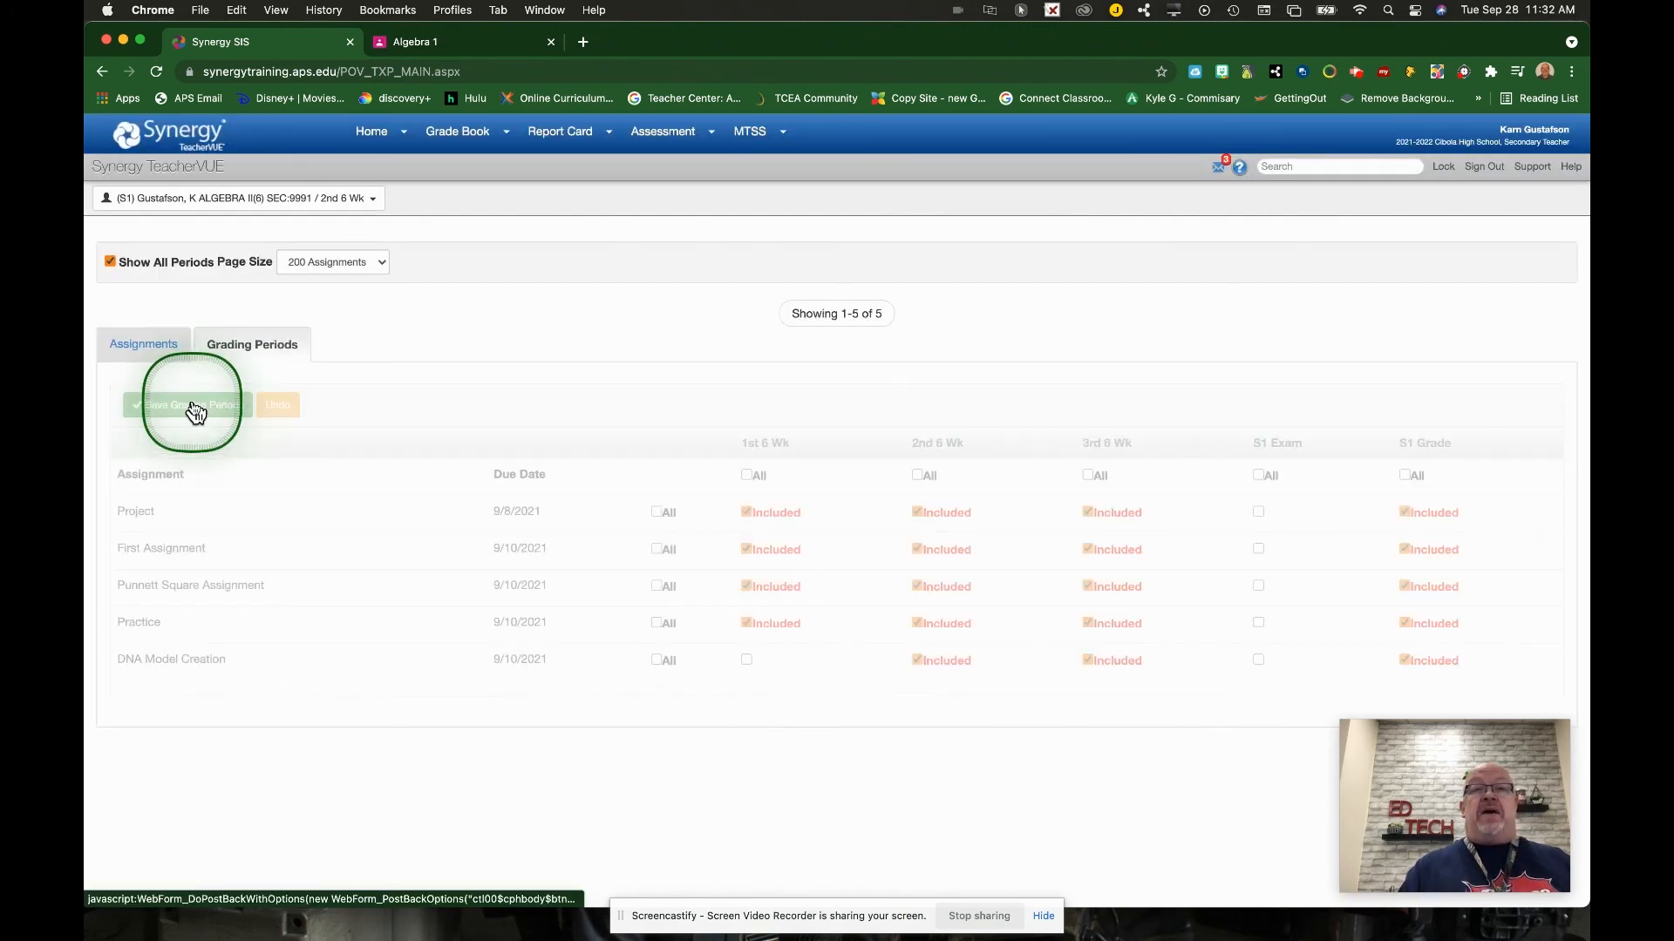
left_click(187, 405)
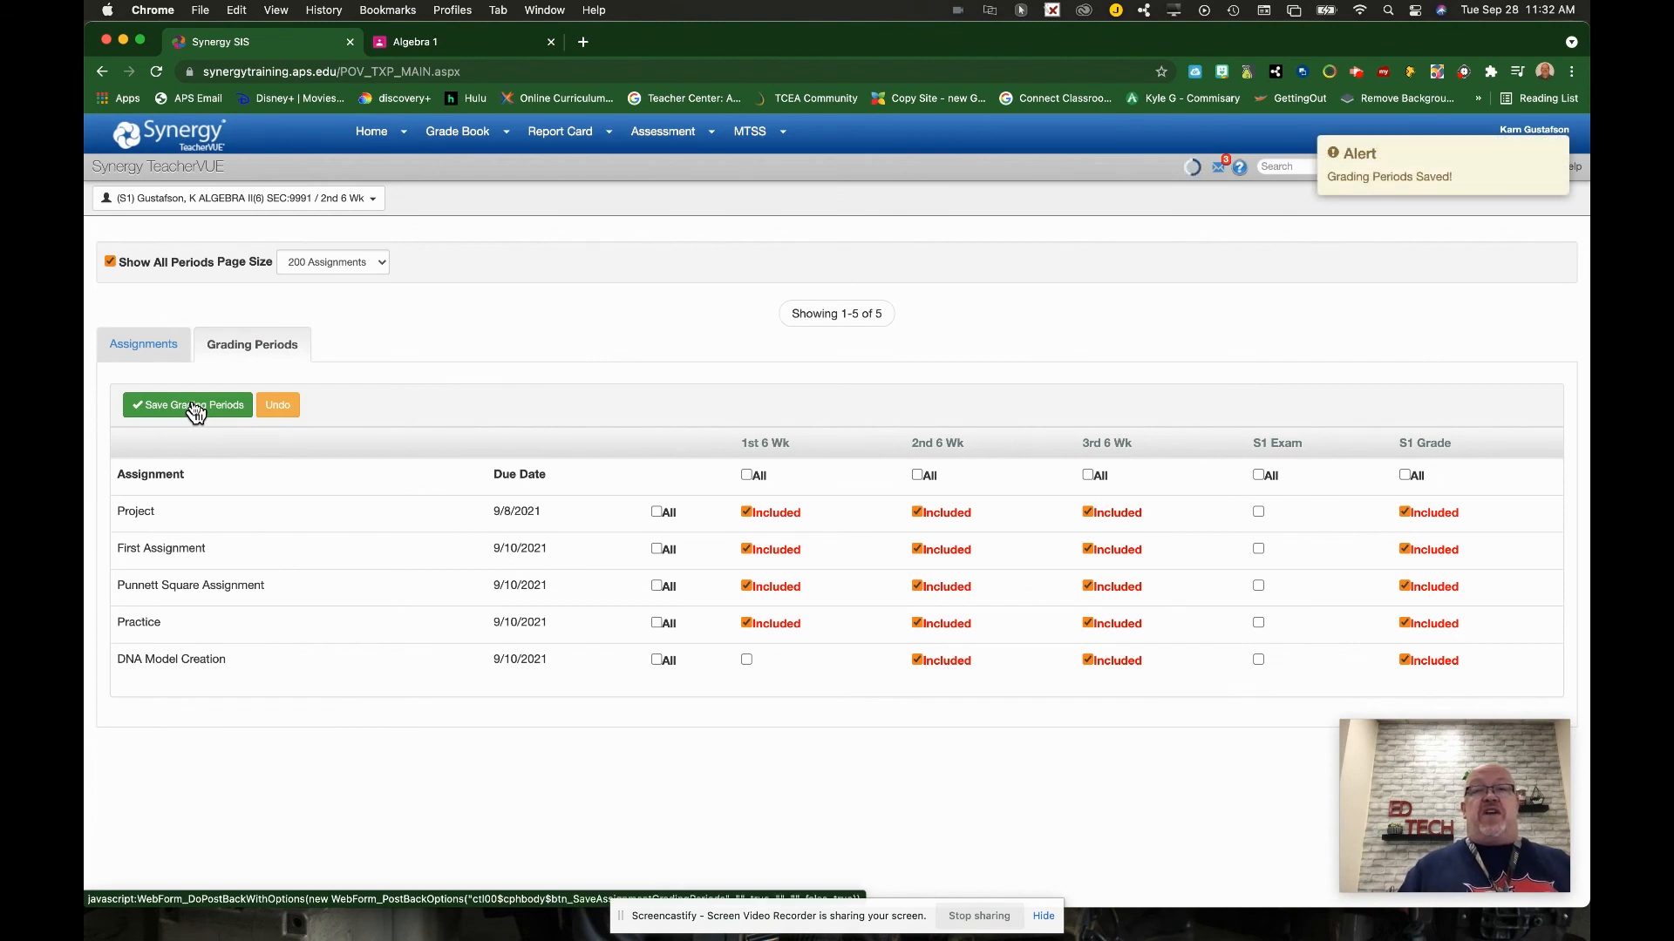